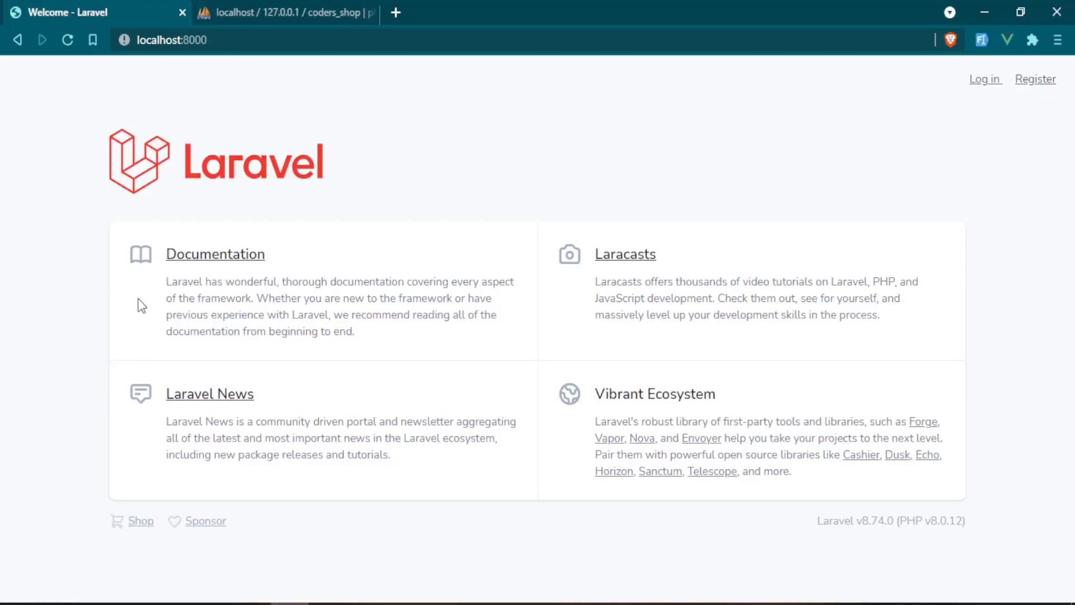
mouse_move(1006, 78)
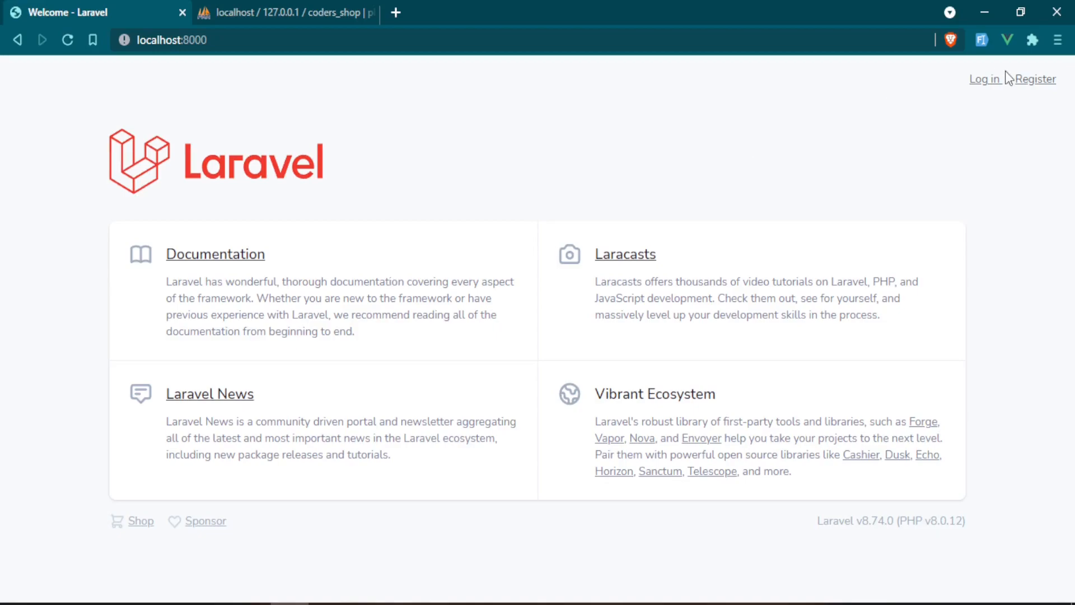
mouse_move(773, 112)
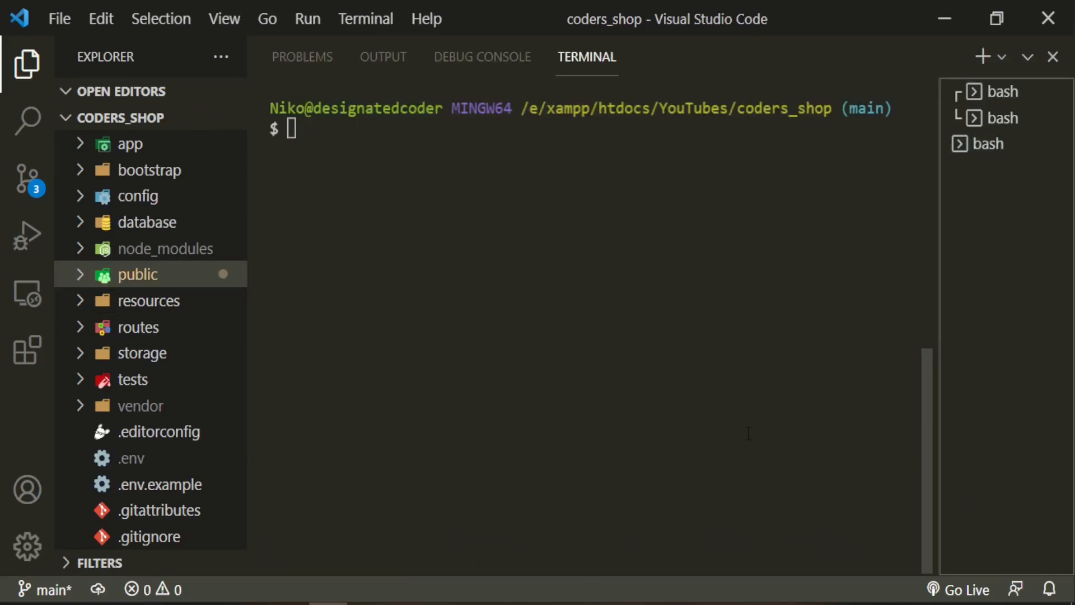
Run php artisan make:model Product -ms to create the Product model, migration and seeder.
type("php")
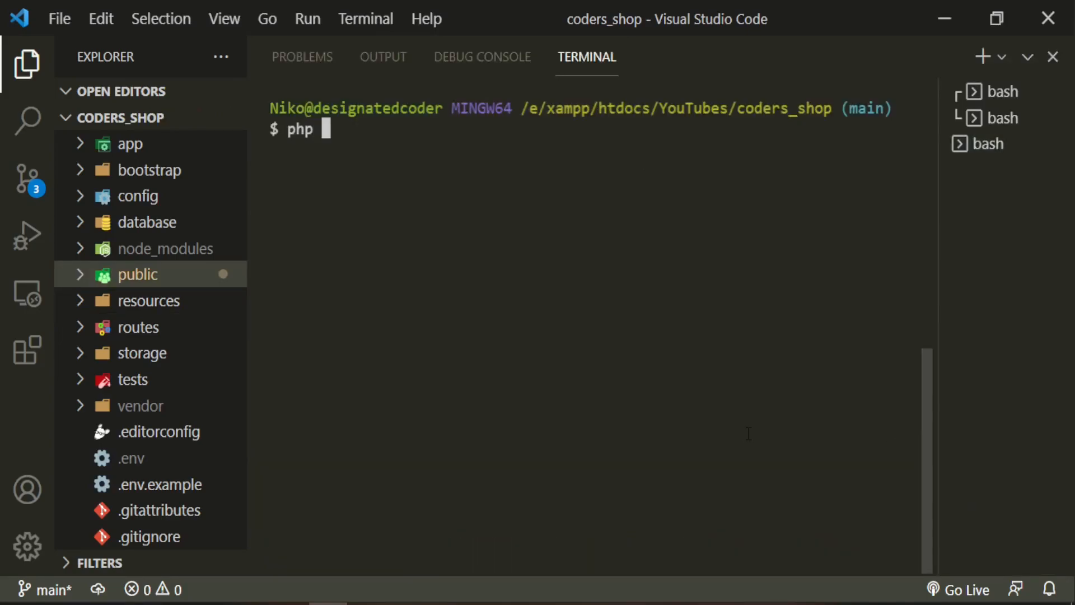
type("artisan make:model")
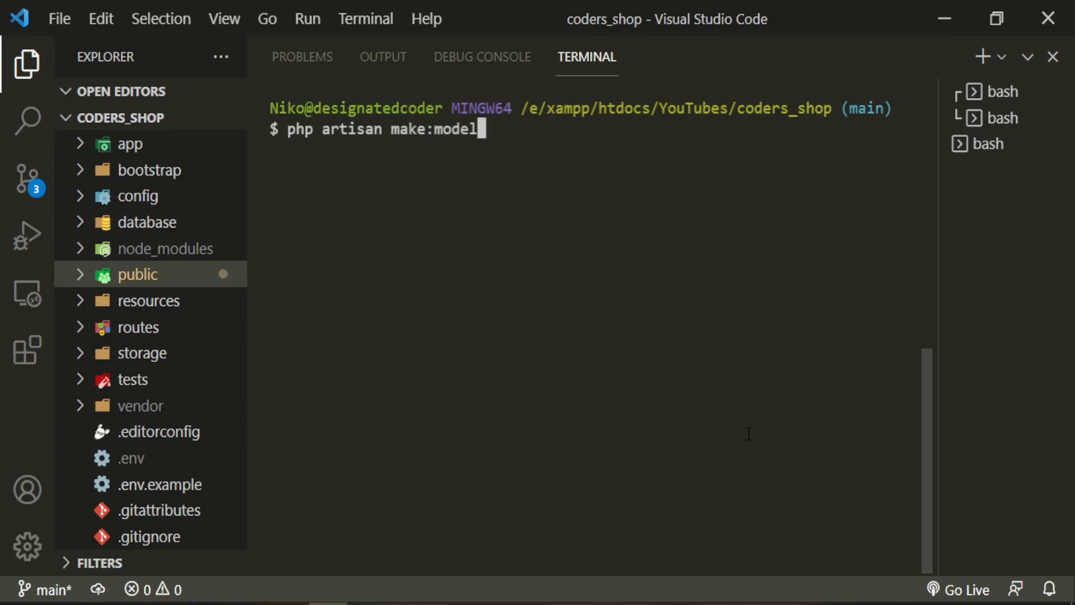
type("Product")
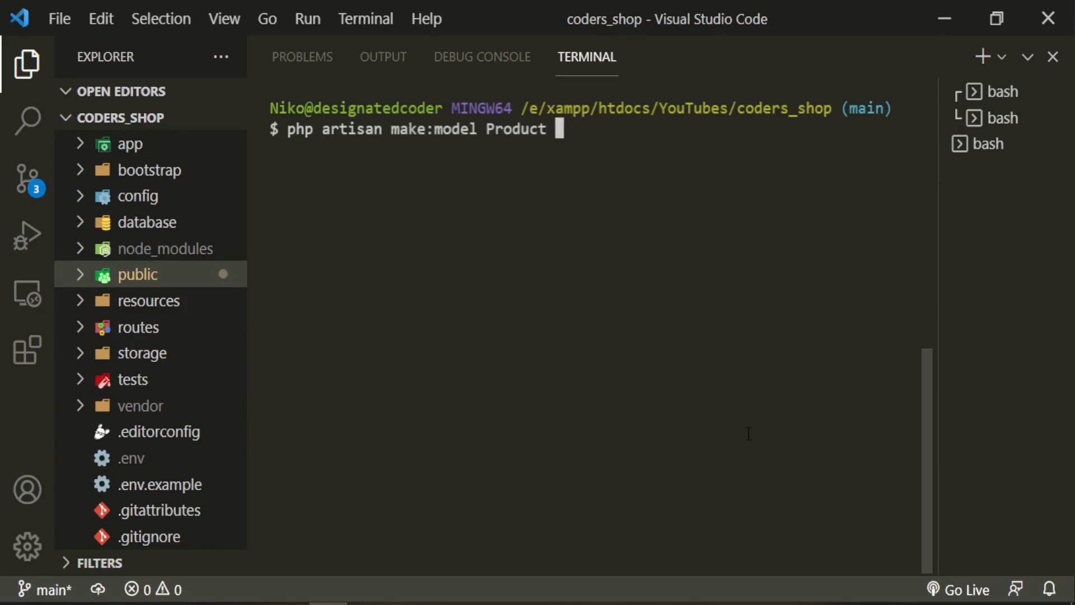
type("-ms")
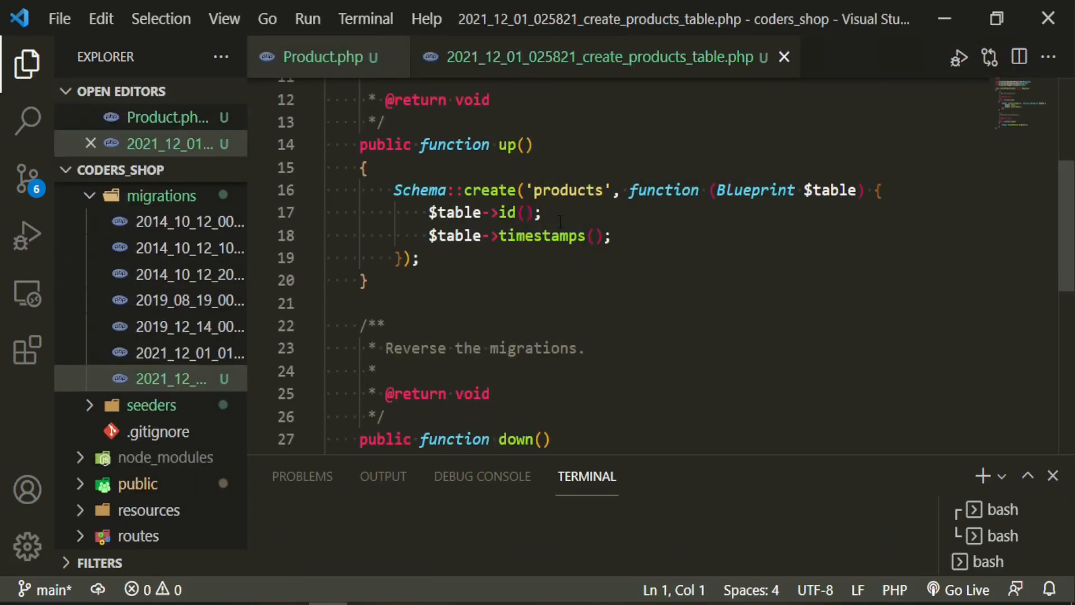
Add $table->string('name') and $table->string('slug') columns to the products migration.
key("Enter")
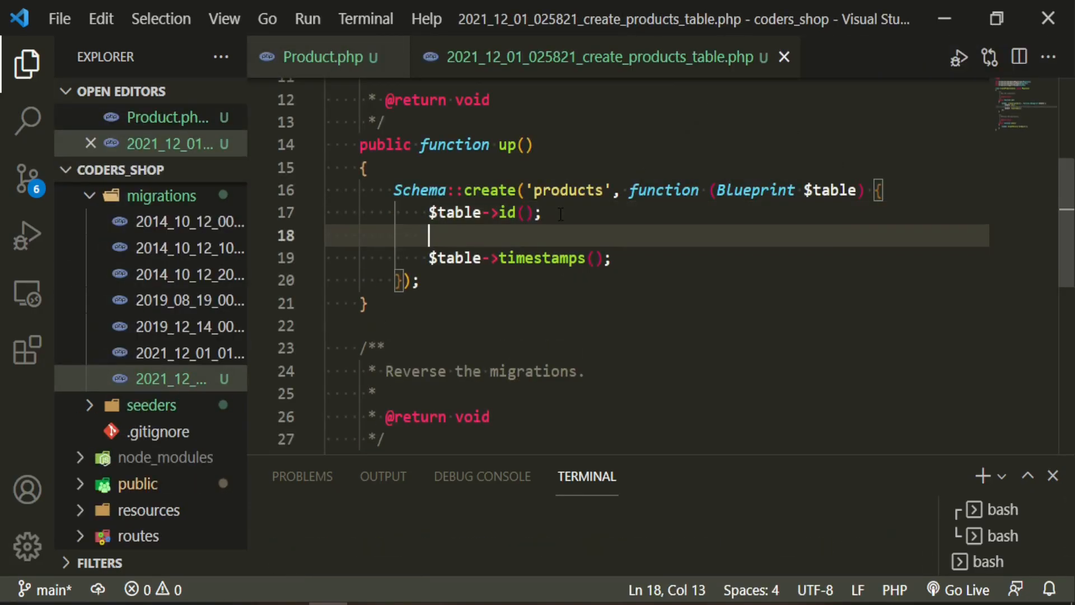
type("$table0")
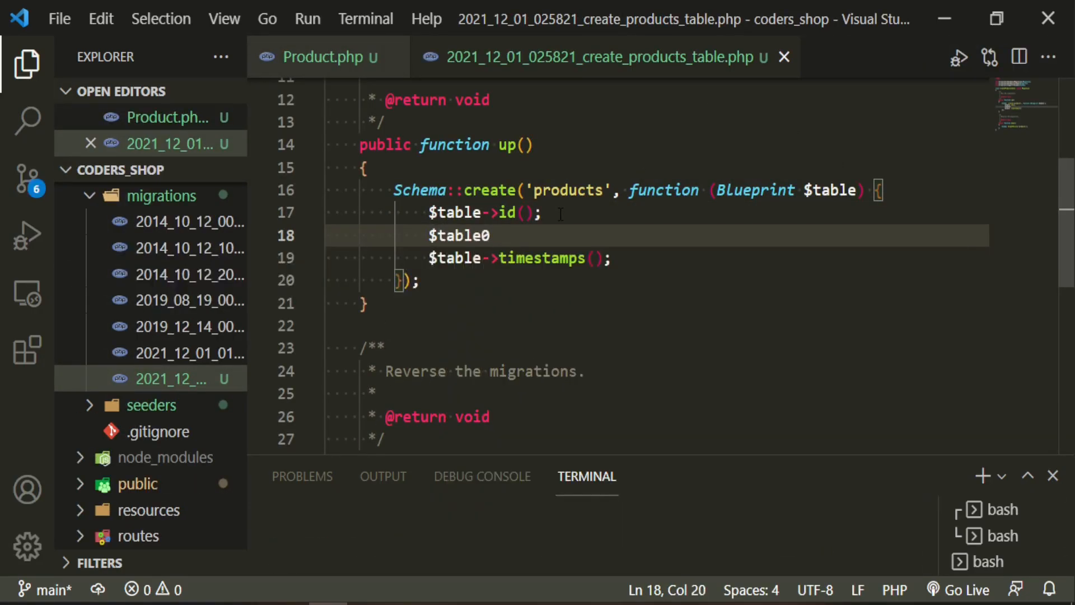
type("->string('name');")
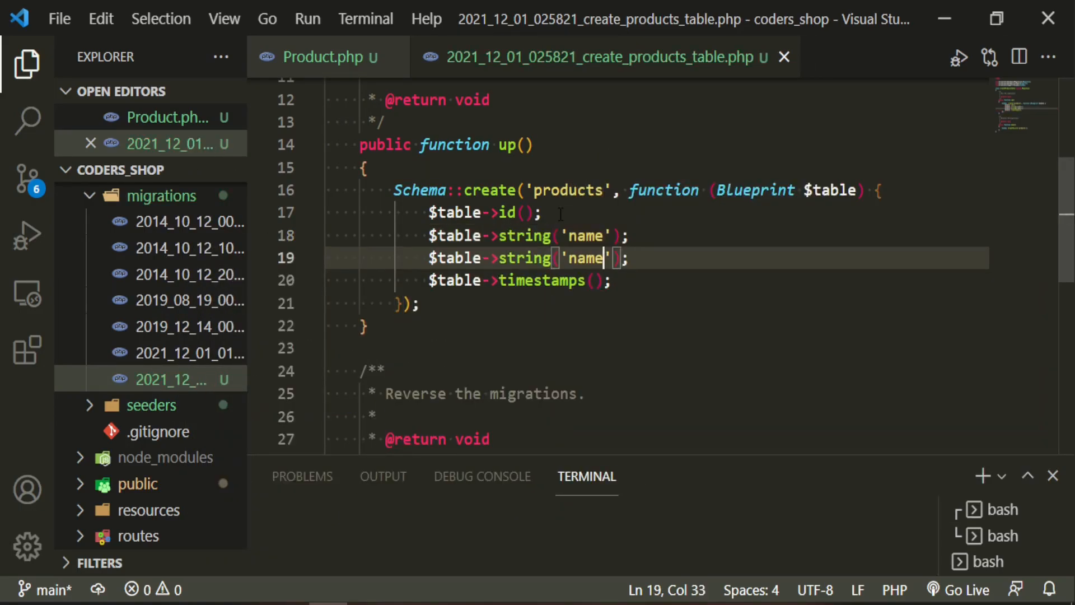
type("slu")
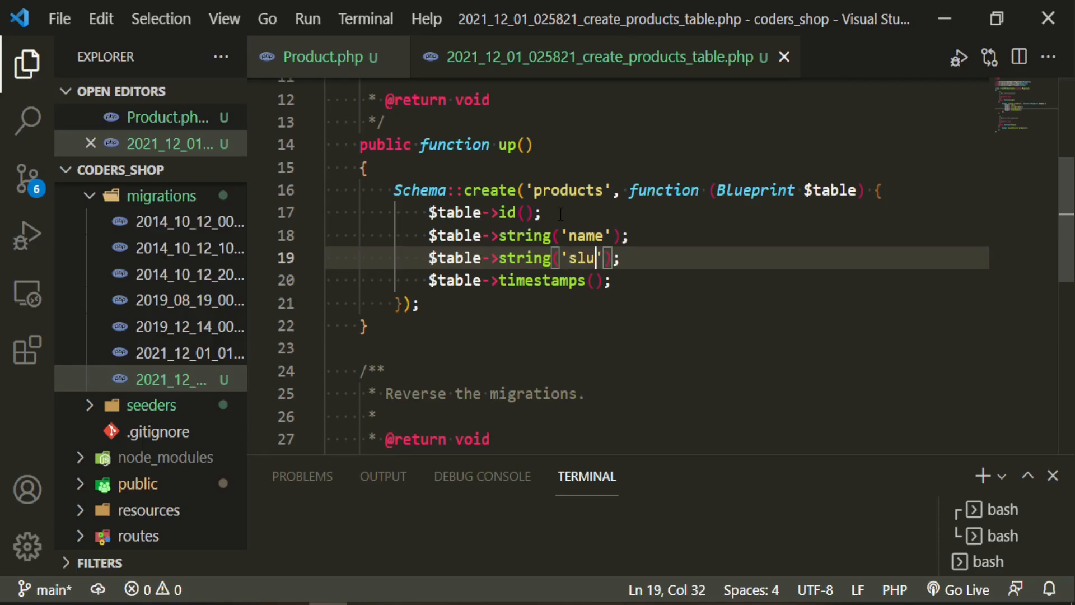
type("g")
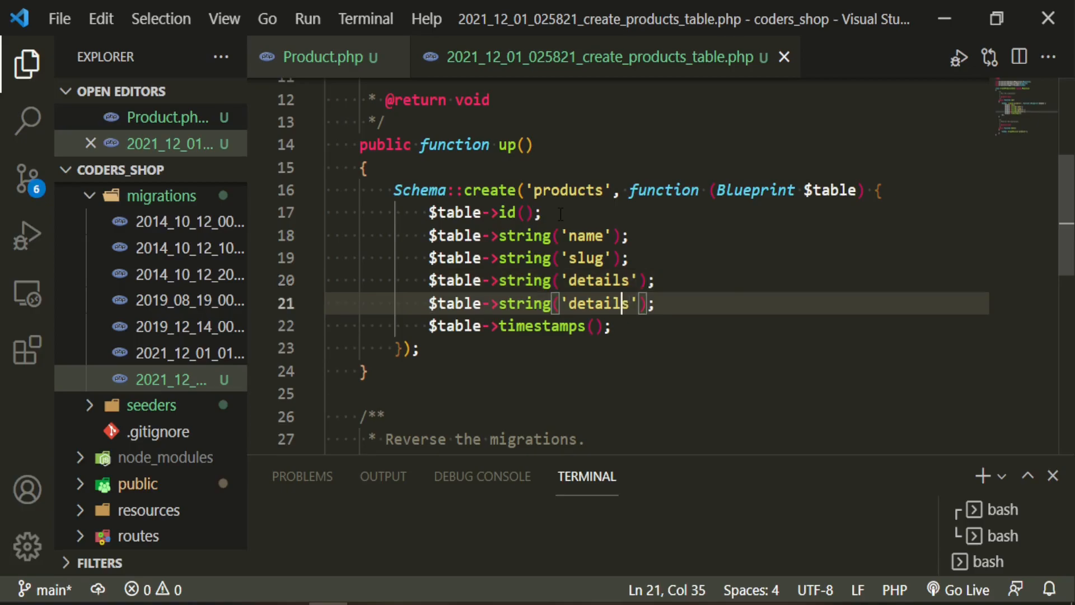
Add details, description, product and image columns after slug.
key("BackSpace")
type("sc")
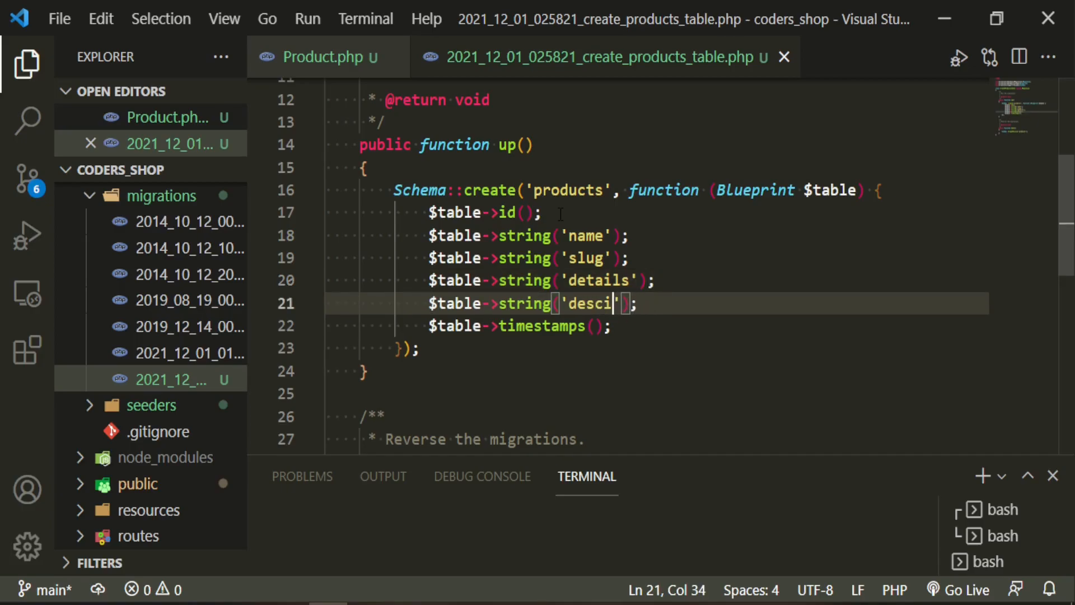
type("rpt")
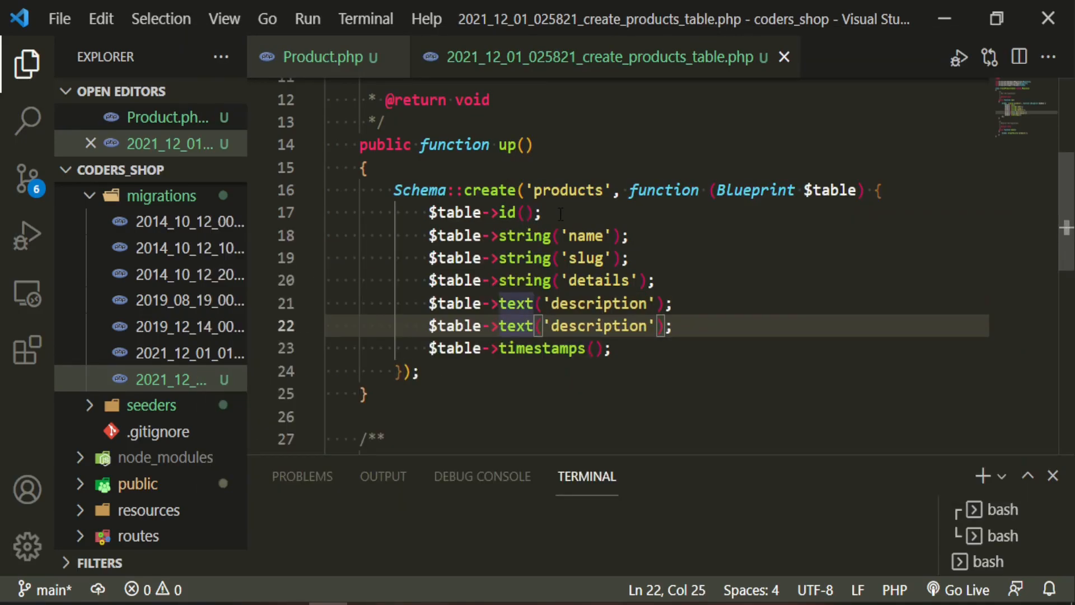
type("string")
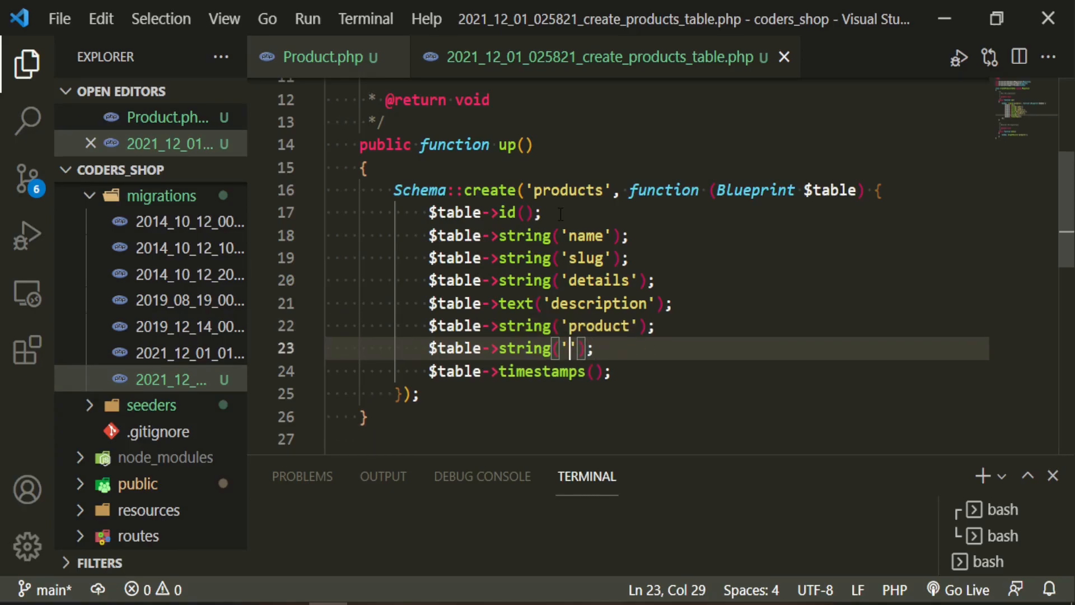
type("image")
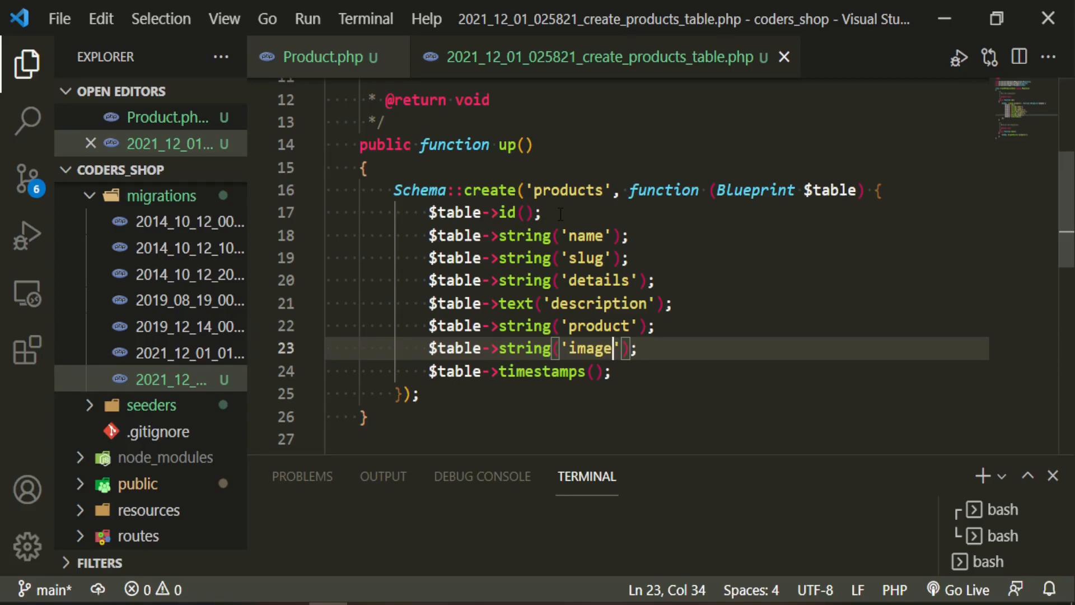
key("Right")
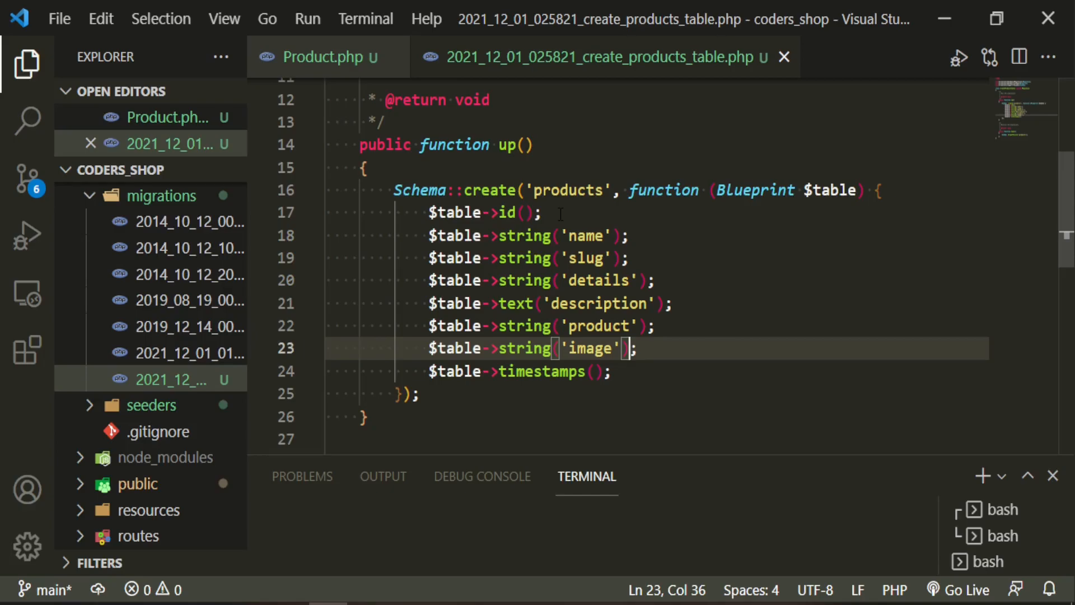
Chain ->default('default/no_image.jp') onto the image column.
type("->")
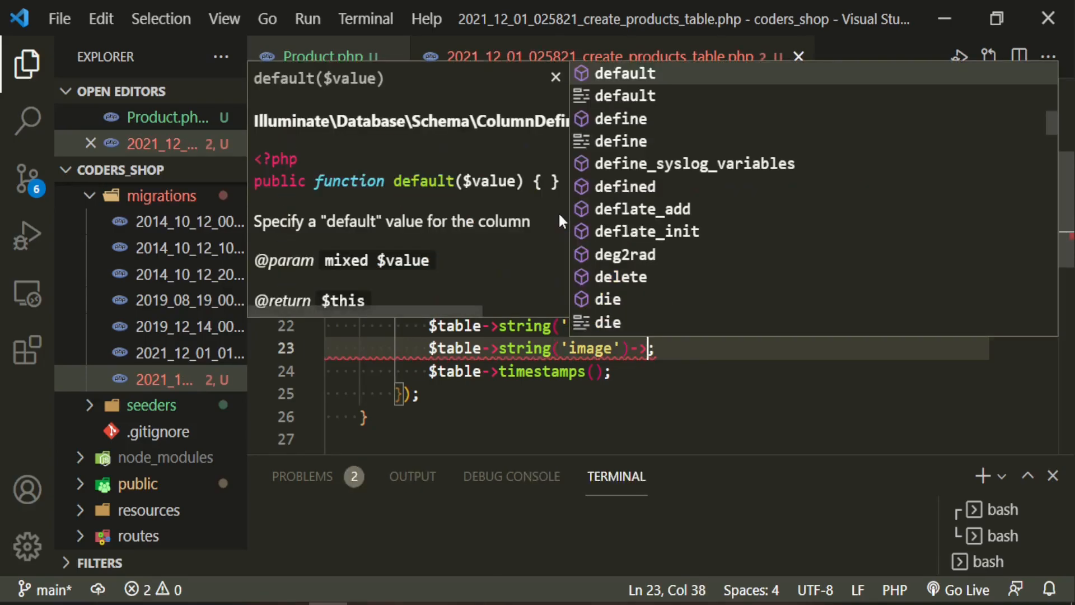
type("default('de")
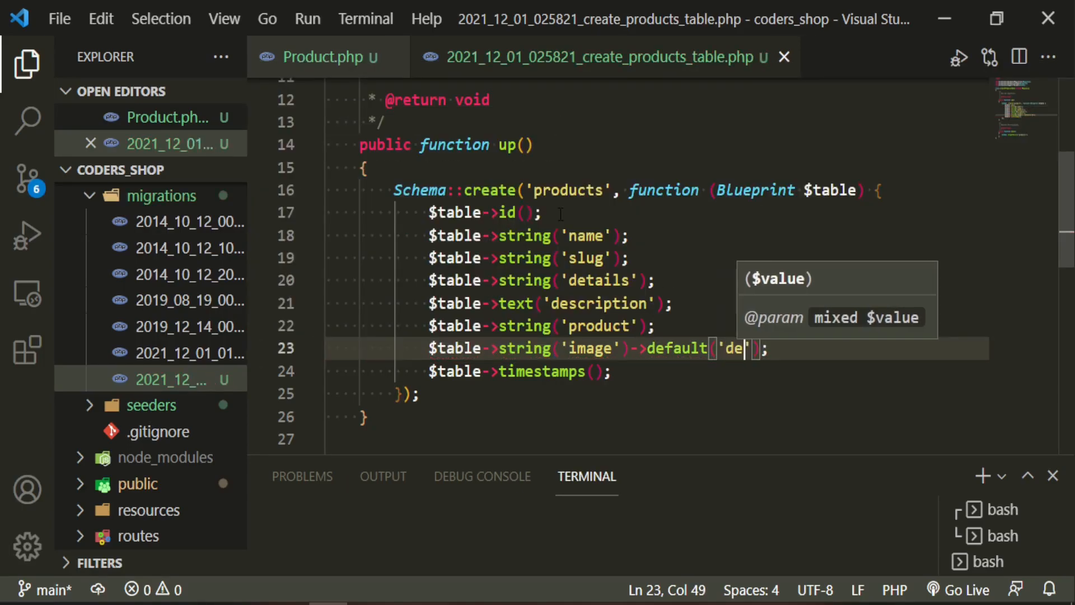
type("fault/")
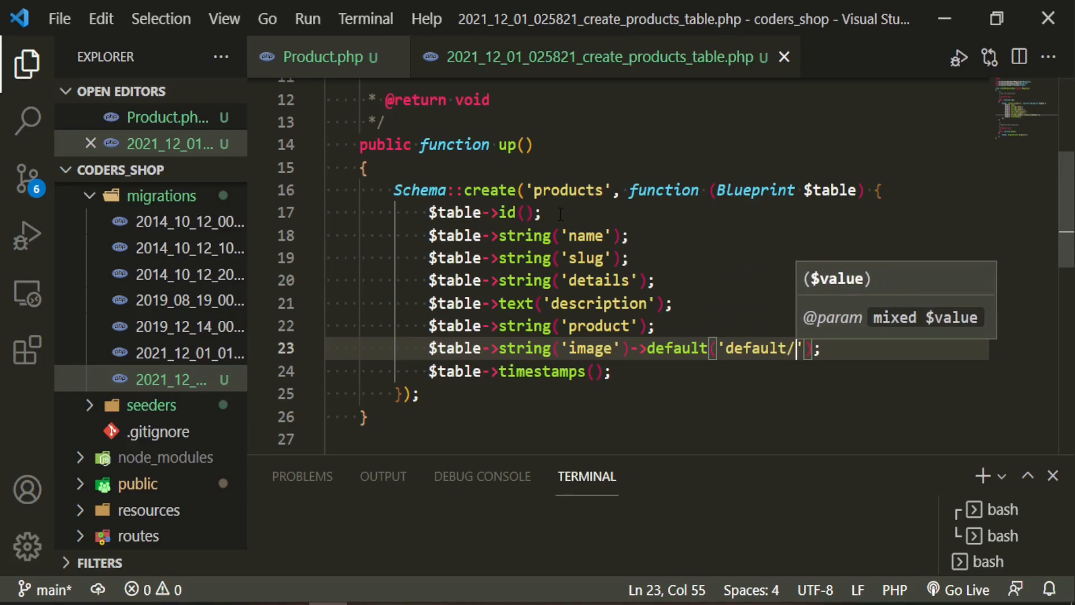
type("no_image.jp")
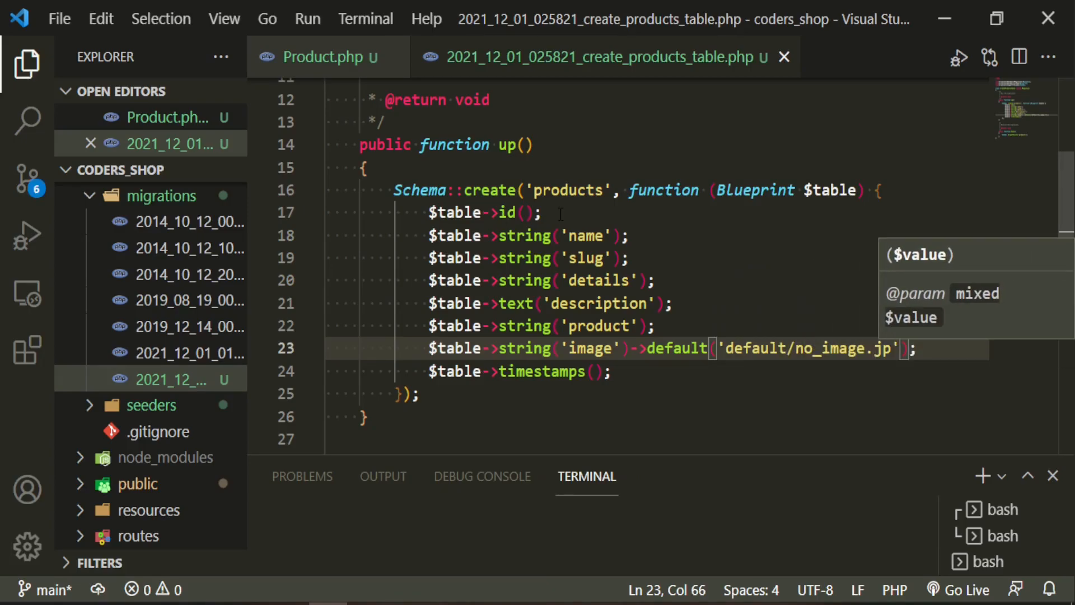
Add unsignedBigInteger price and quantity columns after image.
type("$ta")
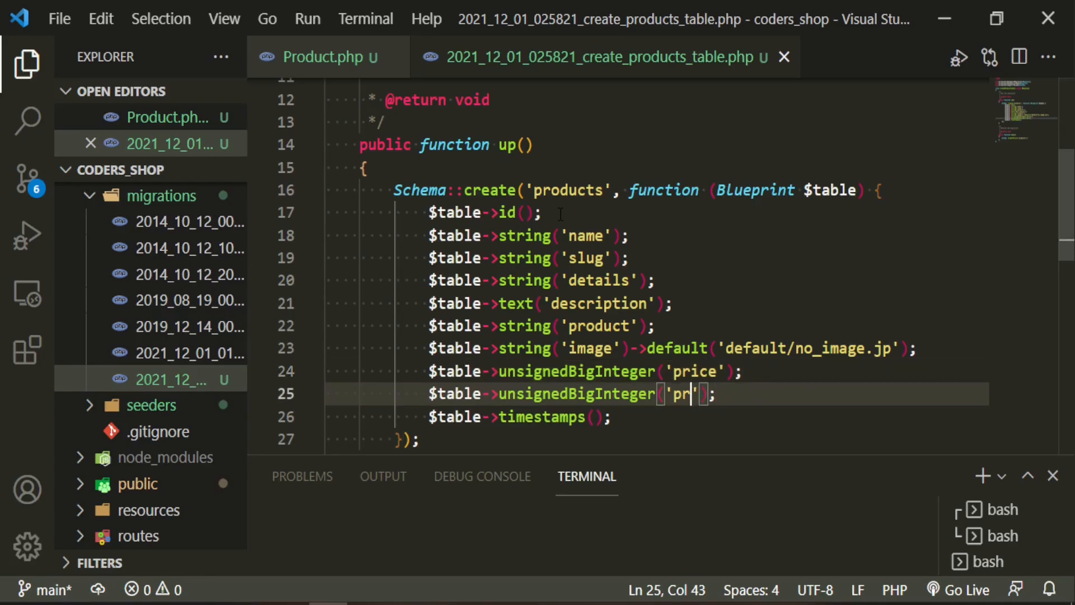
key("Backspace")
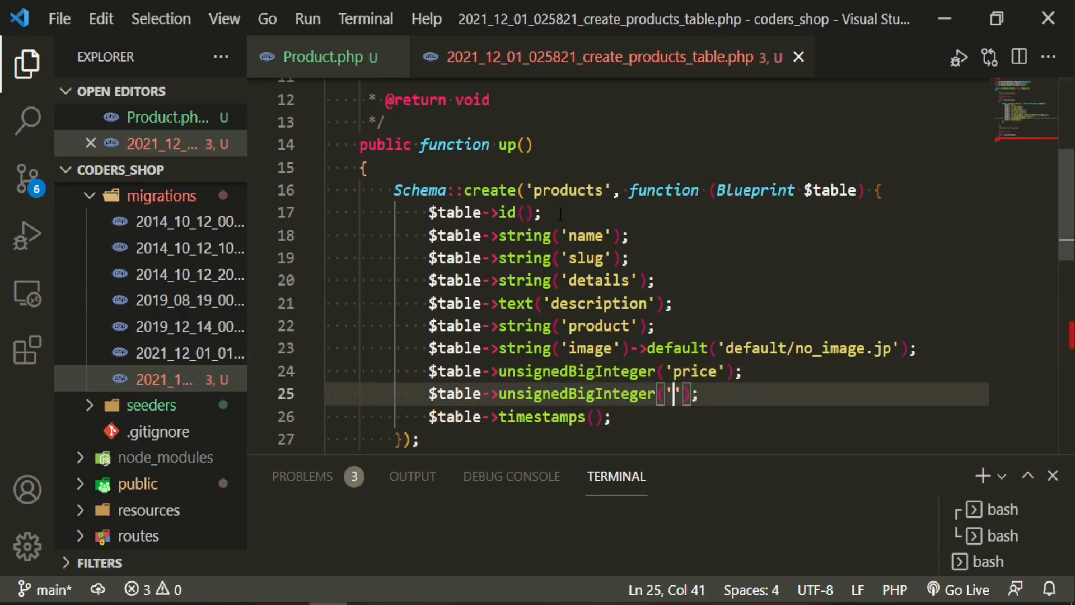
type("quantity")
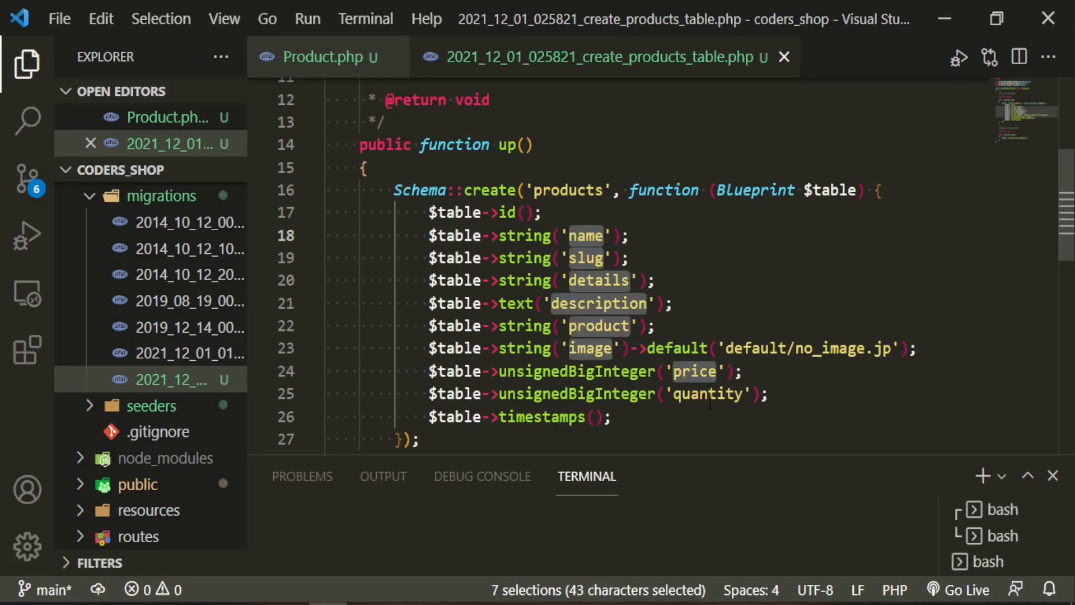
Add protected $fillable with the eight product fields to Product.php.
left_click(323, 57)
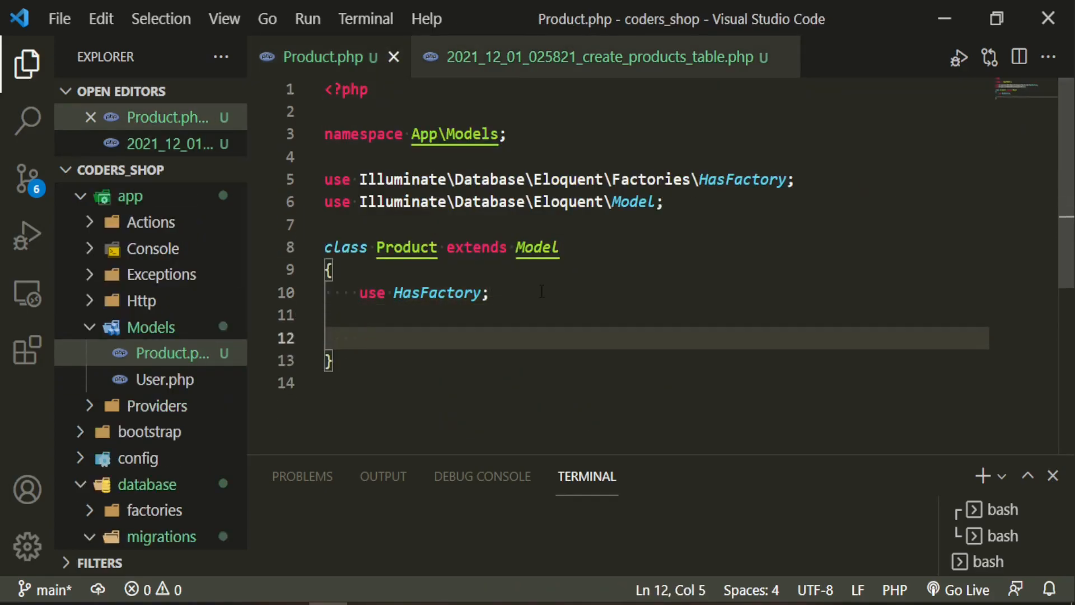
type("protected $fillable =")
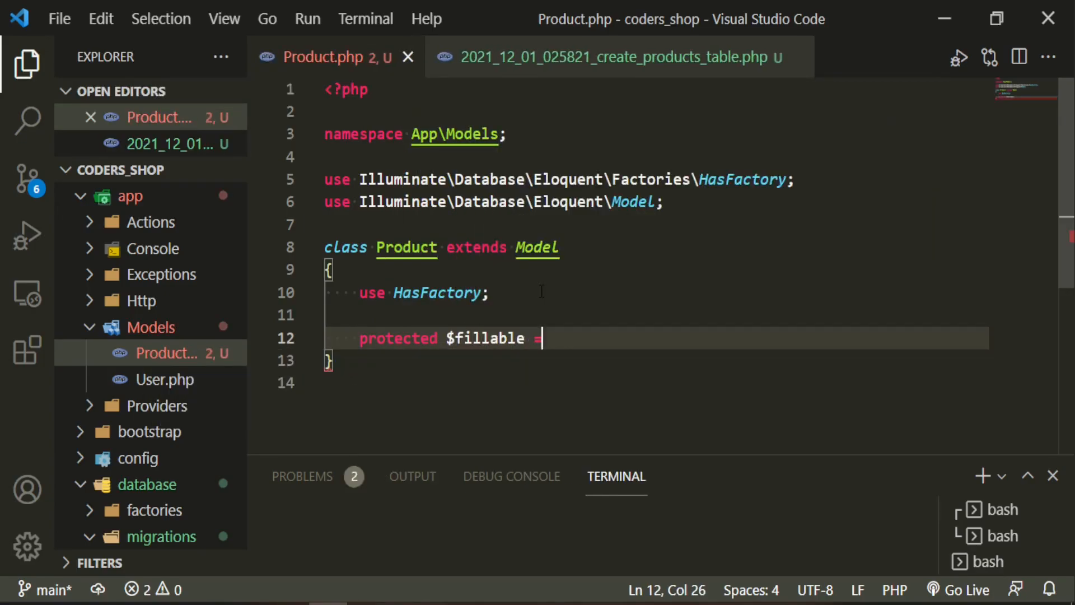
type("[")
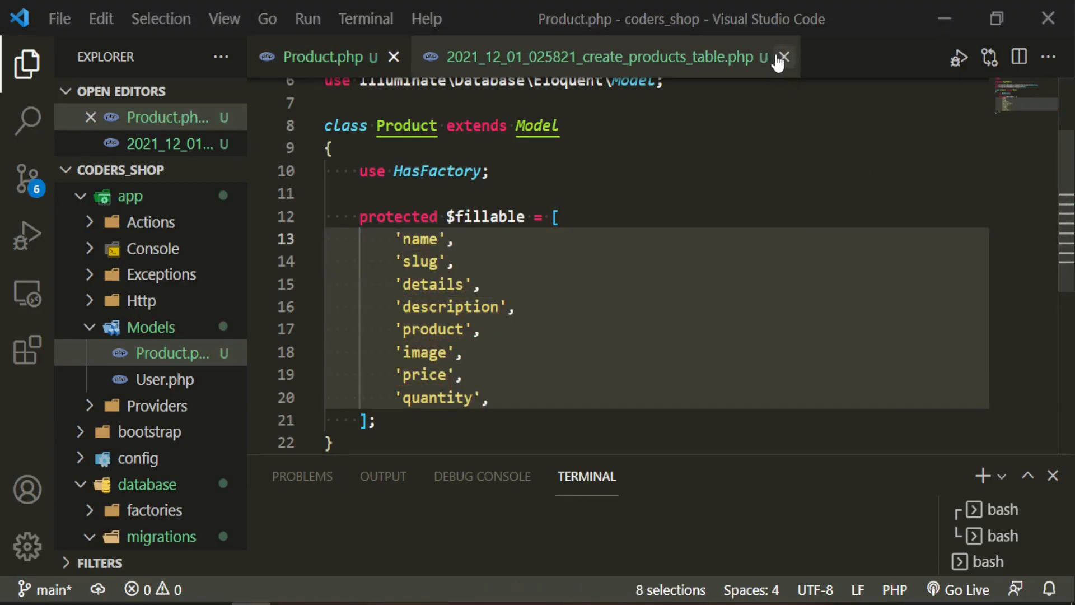
Close the migration and Product.php editor tabs.
left_click(784, 57)
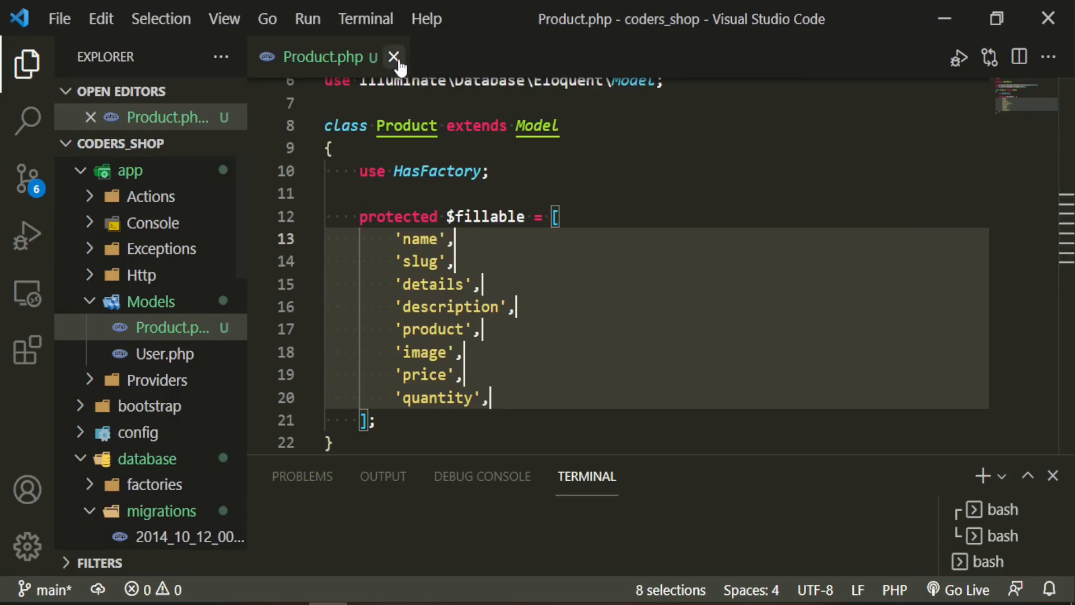
left_click(394, 57)
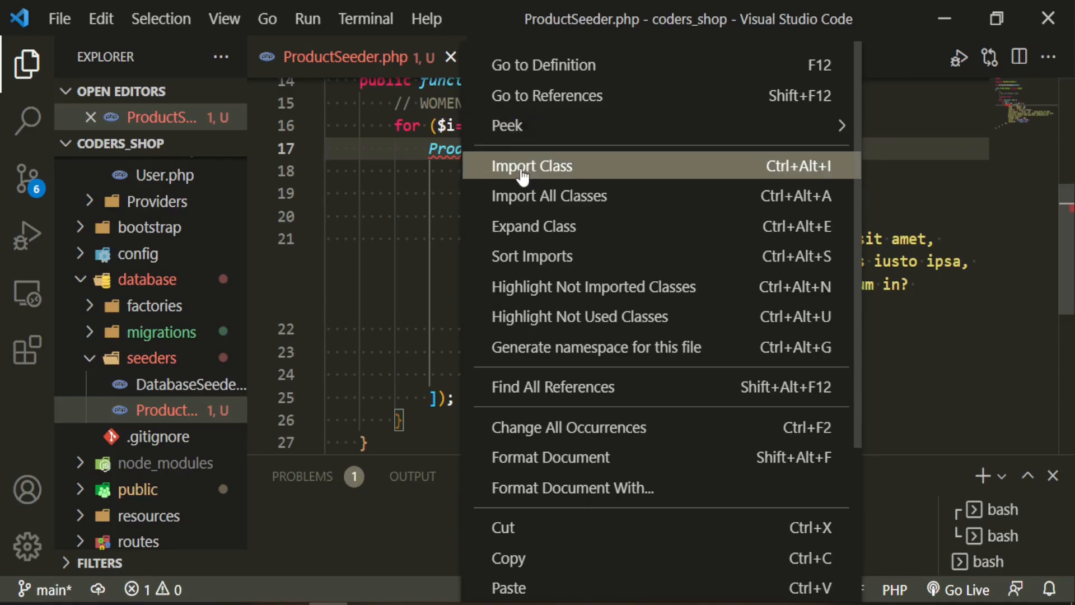
Import the Product class into ProductSeeder and copy the WOMENS loop under a // MENS comment.
left_click(531, 165)
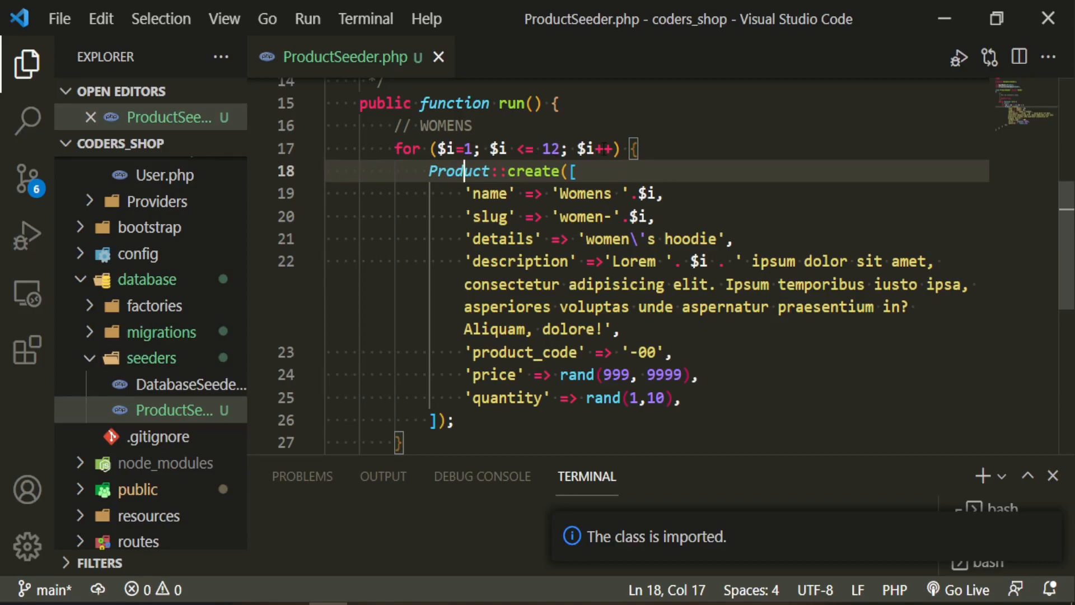
scroll("down", 3)
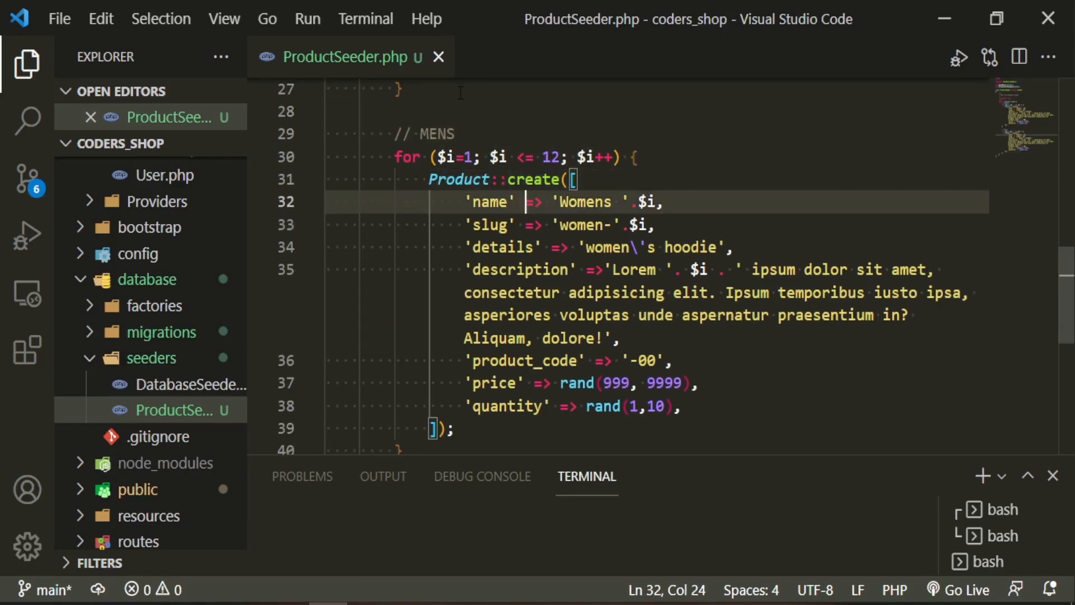
Replace Womens/women with Mens/men in the MENS loop.
type("M")
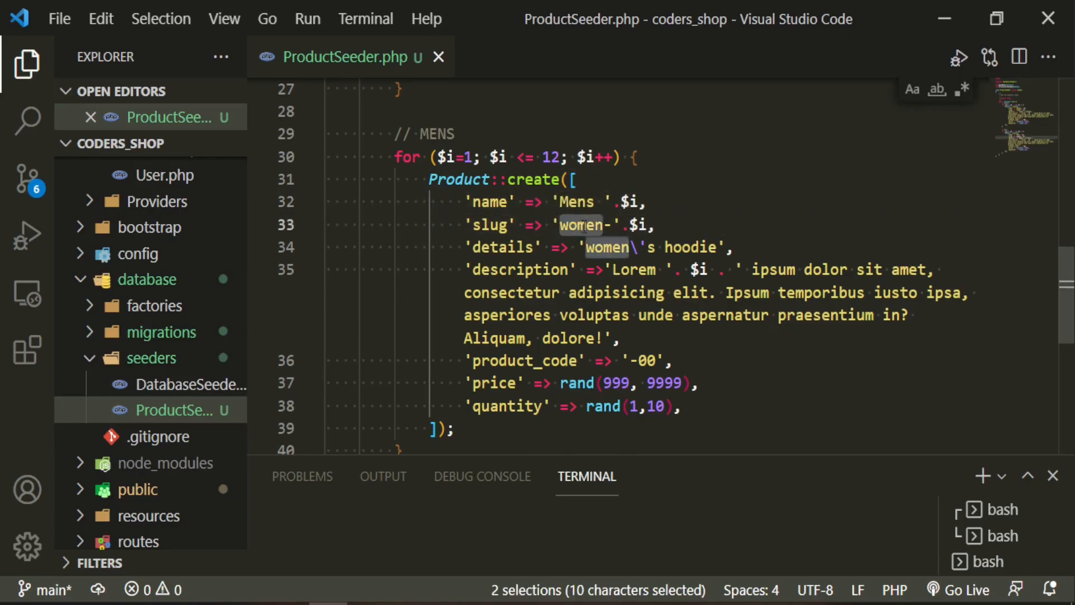
type("men")
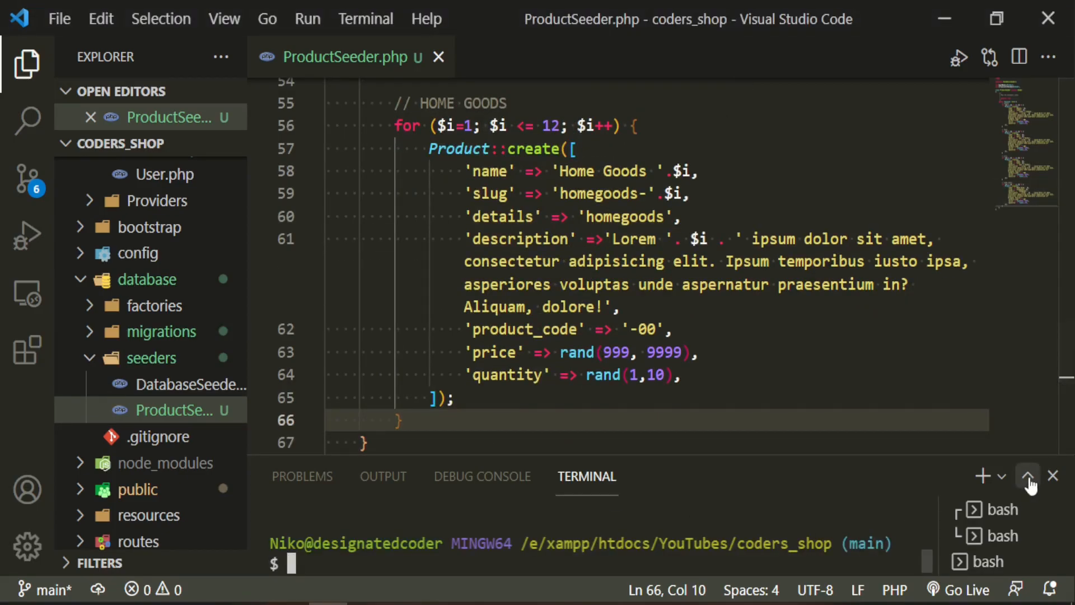
Run php artisan migrate in the maximized terminal panel.
left_click(1028, 476)
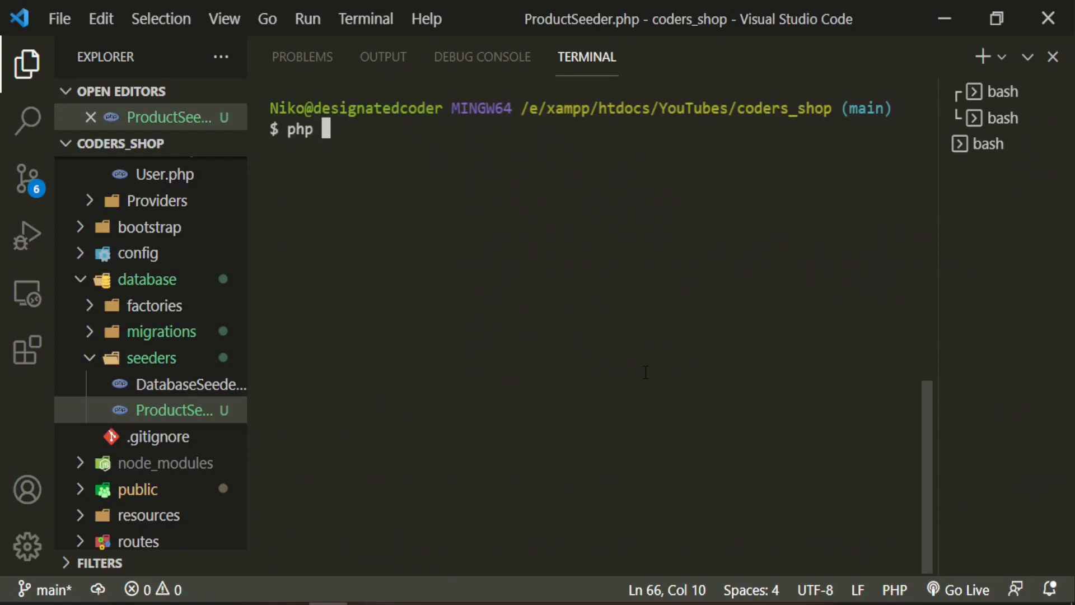
type("artisan migrate")
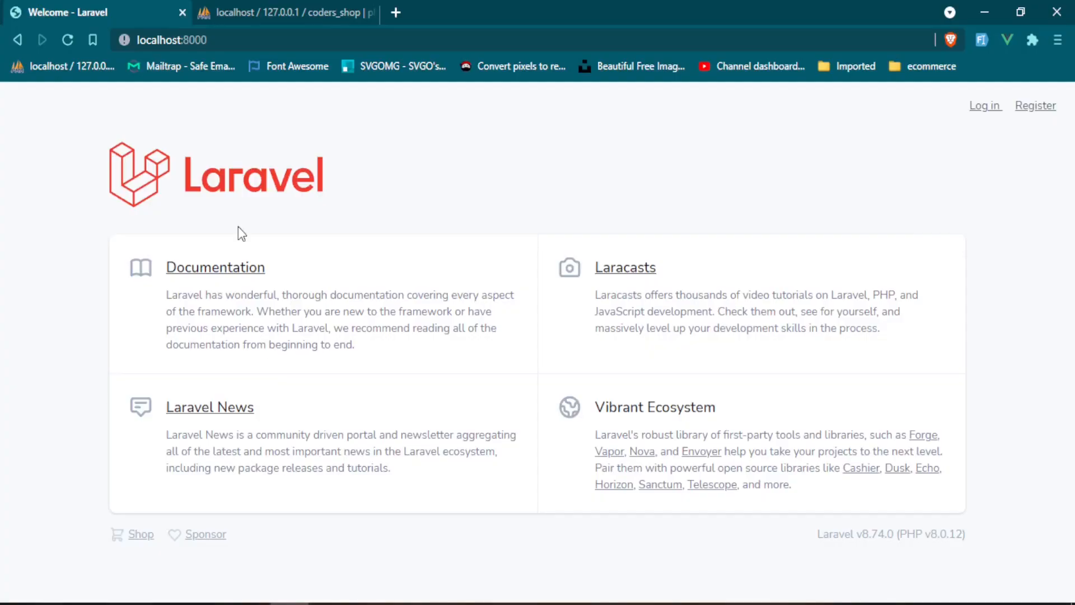
Check the empty products table in phpMyAdmin and return to VS Code.
left_click(281, 13)
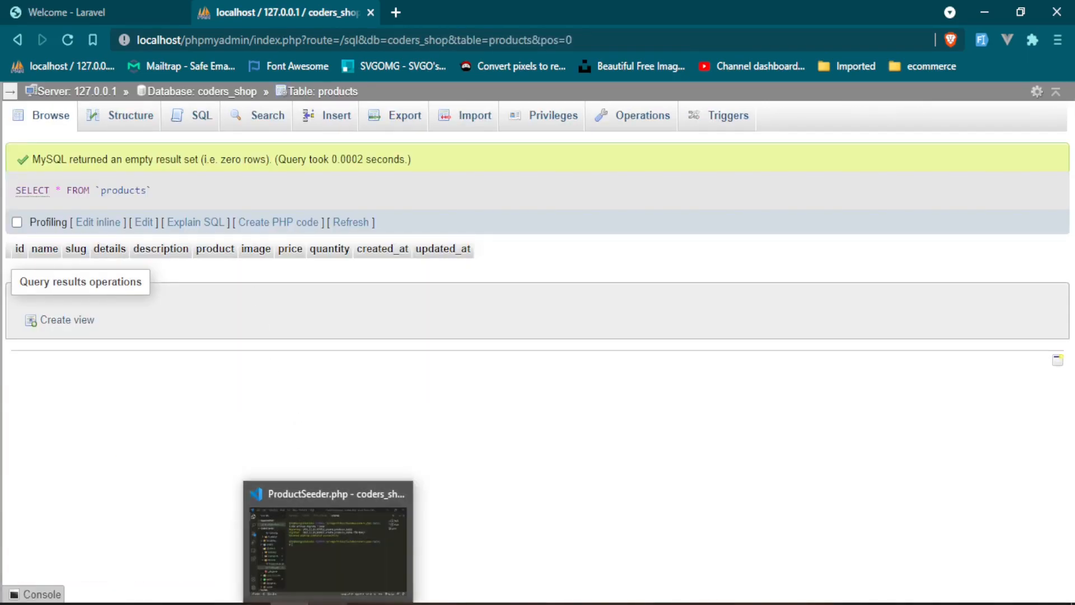
left_click(328, 494)
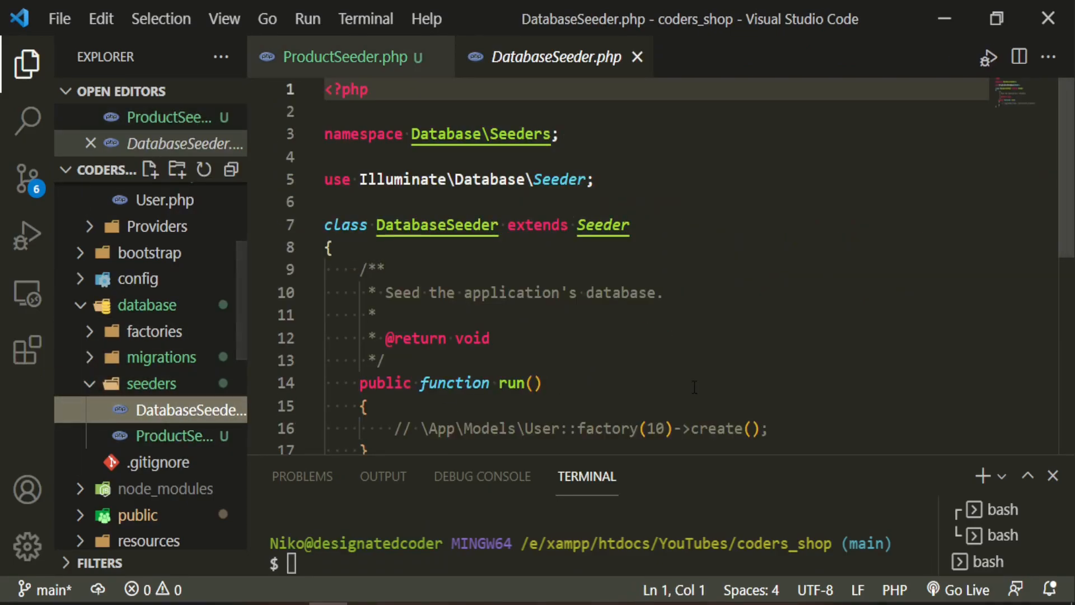
Add $this->call([ProductSeeder::class,]) to DatabaseSeeder and reseed the database from the terminal.
type("t")
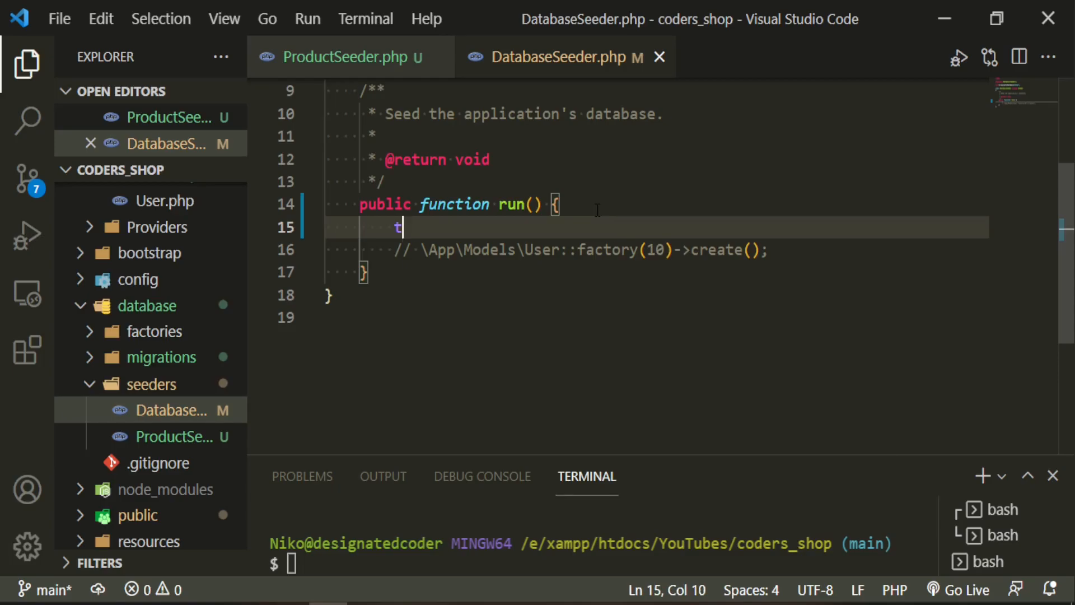
type("$this->call([Pr")
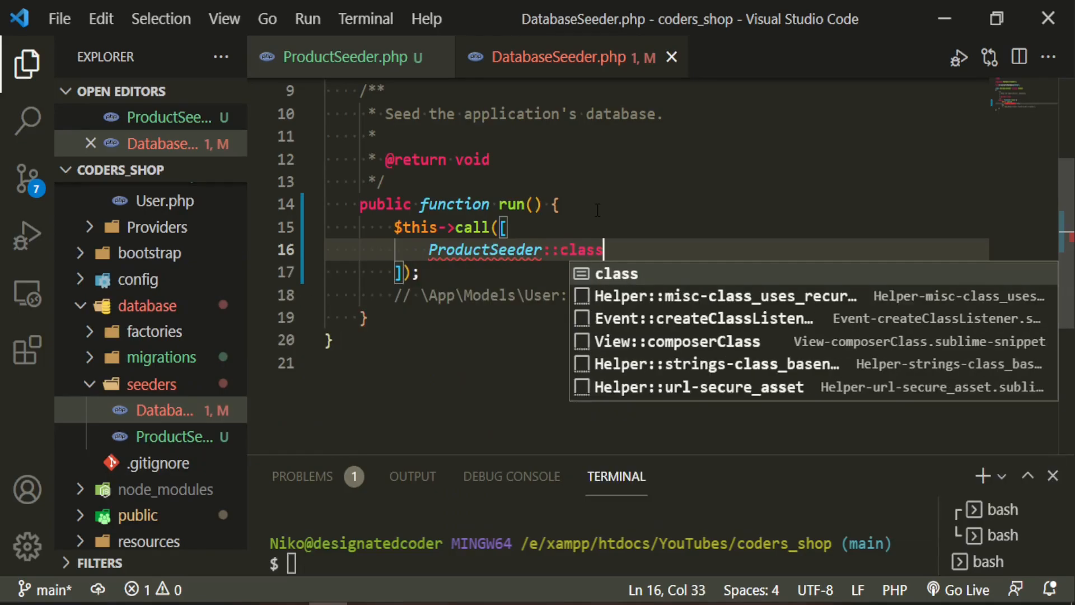
type(",")
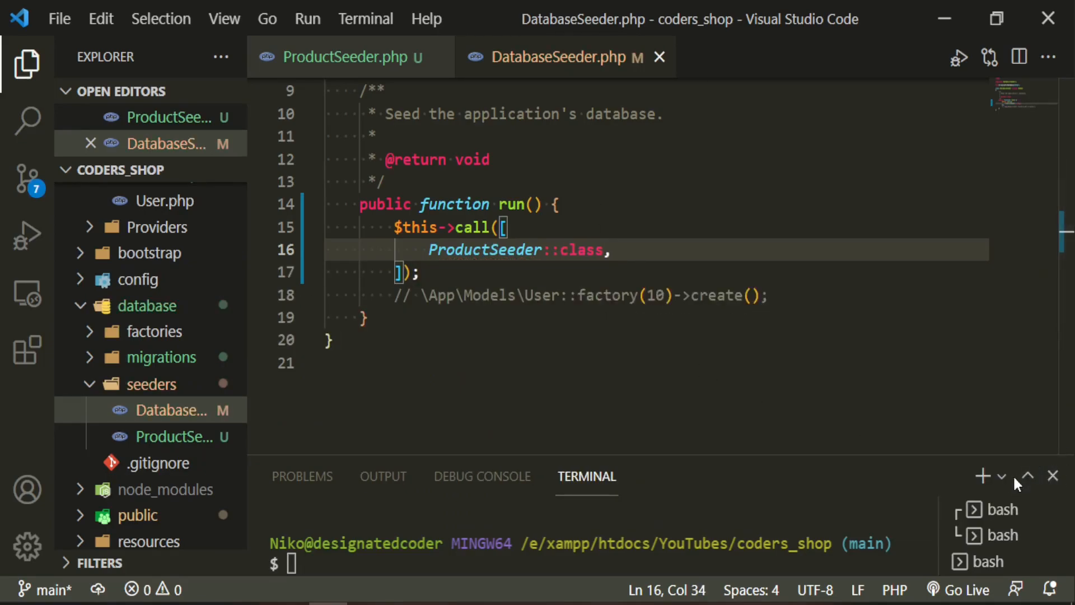
type("php artisan db")
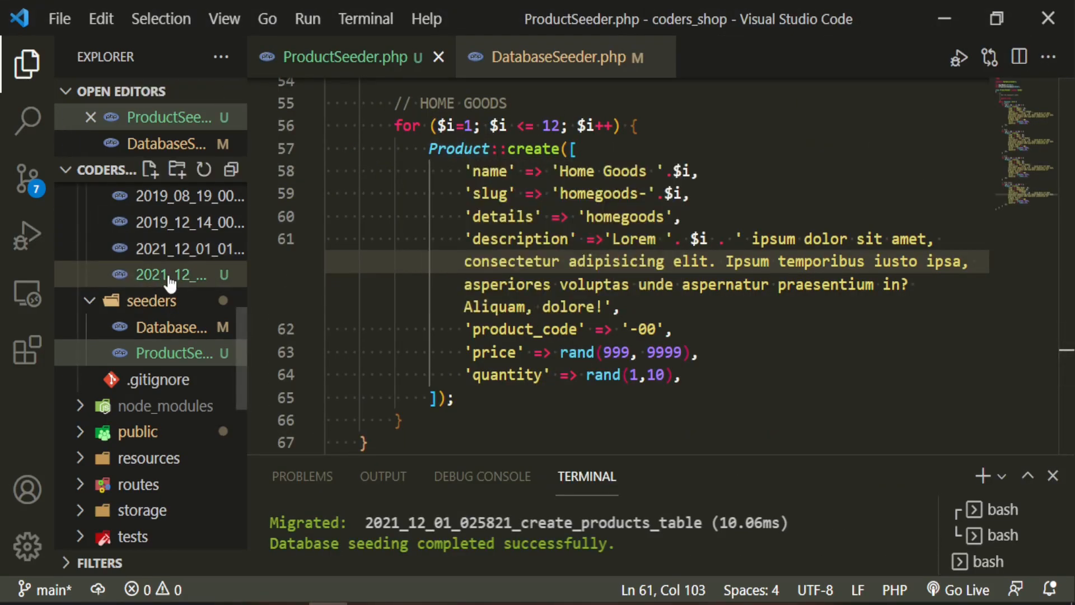
Rename the 'product' field to 'product_code' in the migration and Product model.
left_click(171, 275)
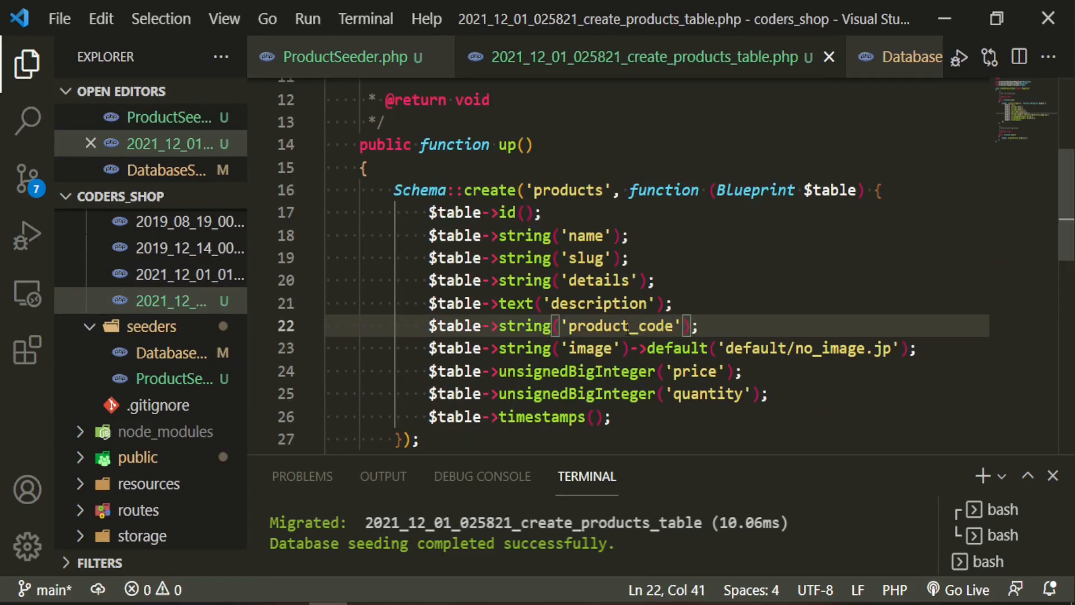
type("prou")
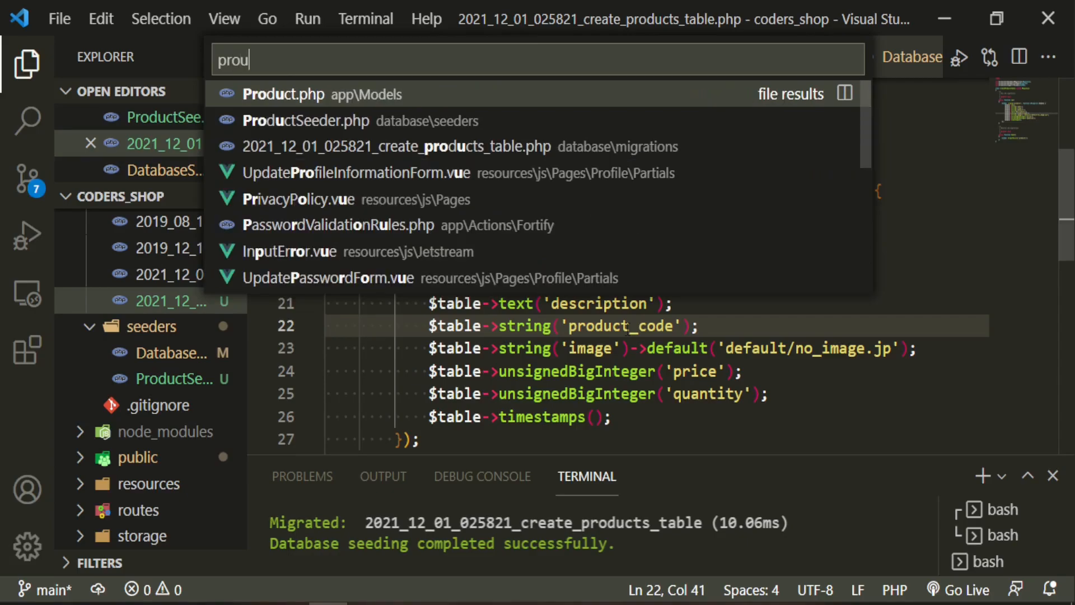
left_click(285, 94)
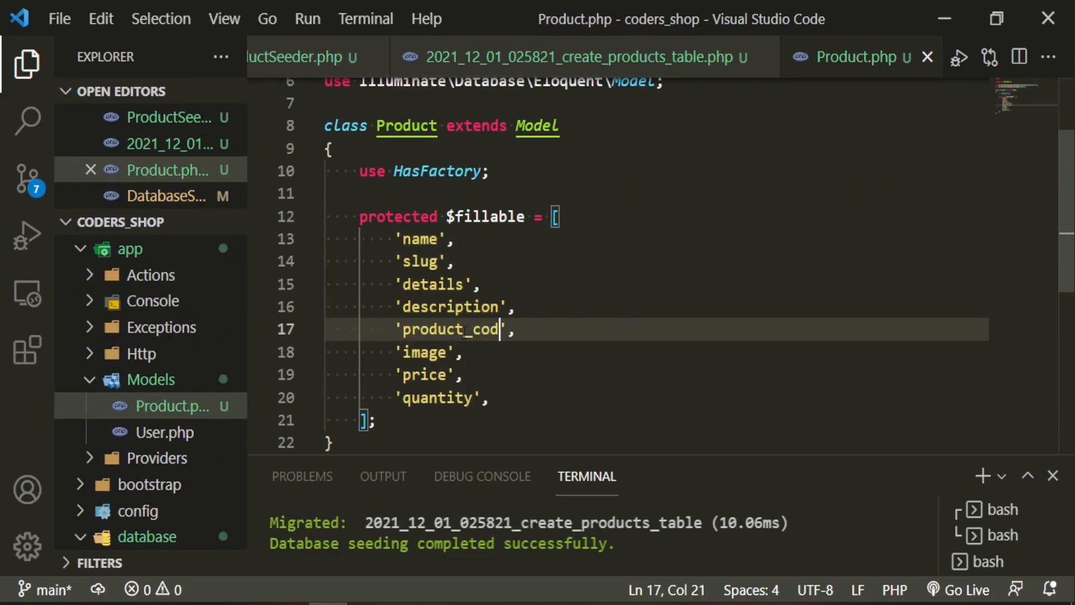
type("e")
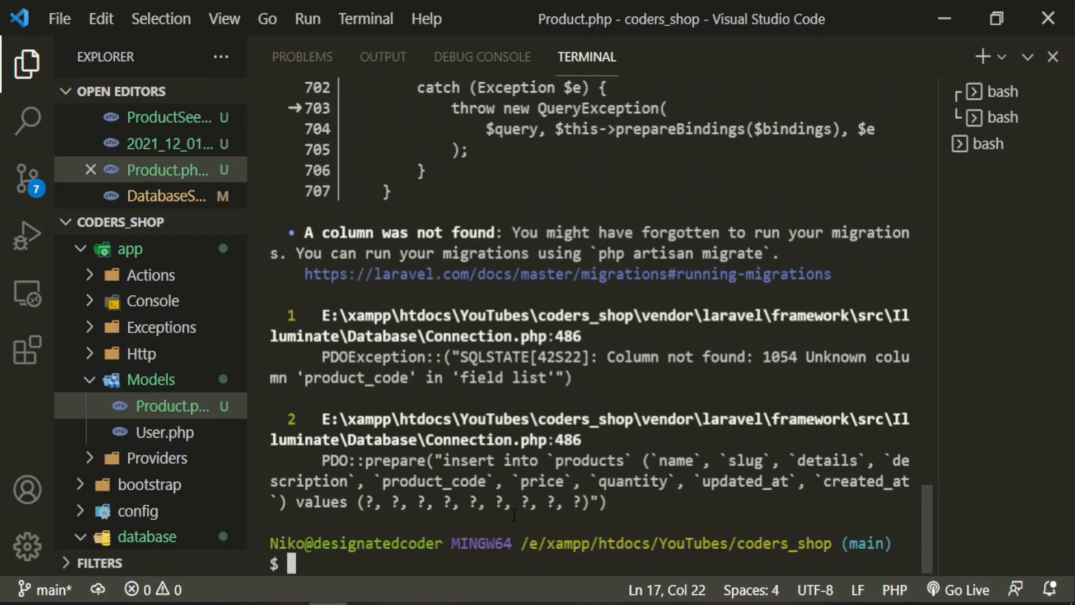
Run php artisan migrate:fresh --seed to rebuild and reseed the database.
type("php artisa")
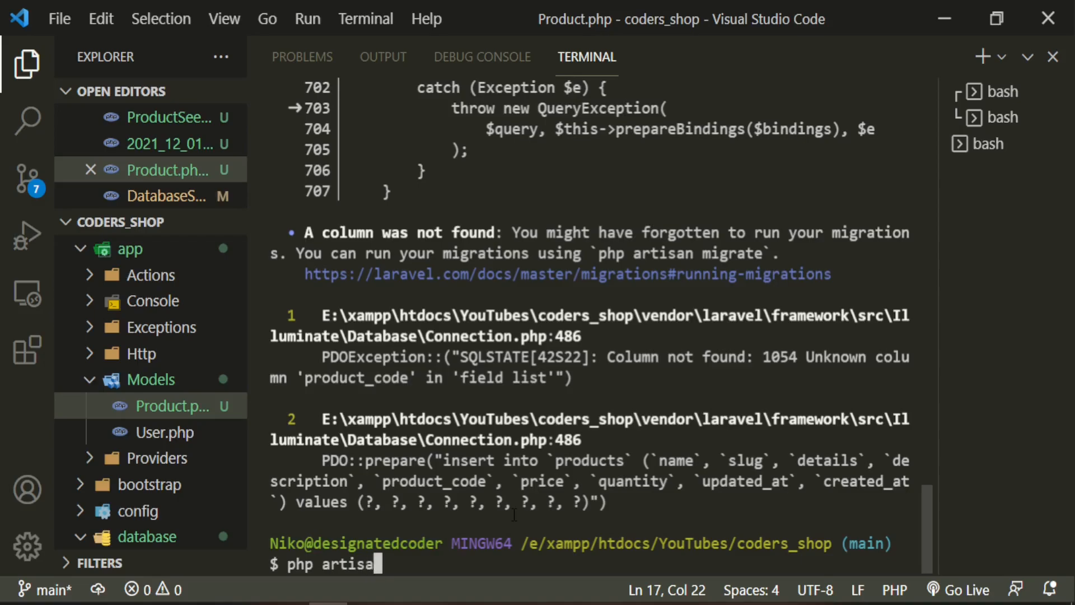
type("migrate:fresh -")
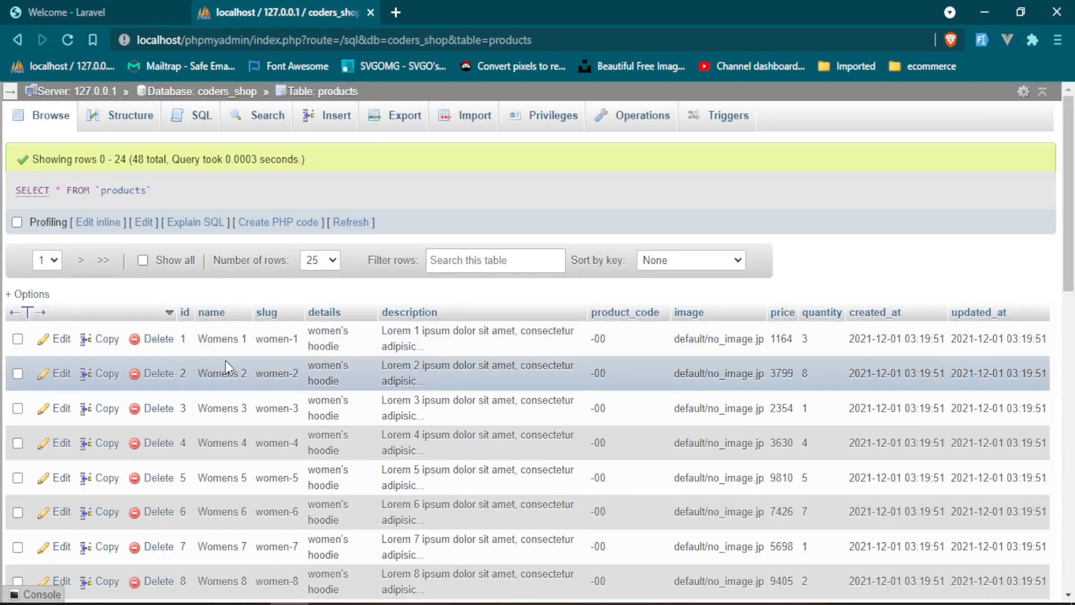
Scroll through the 48 seeded Womens and Mens product rows in phpMyAdmin.
scroll("down", 3)
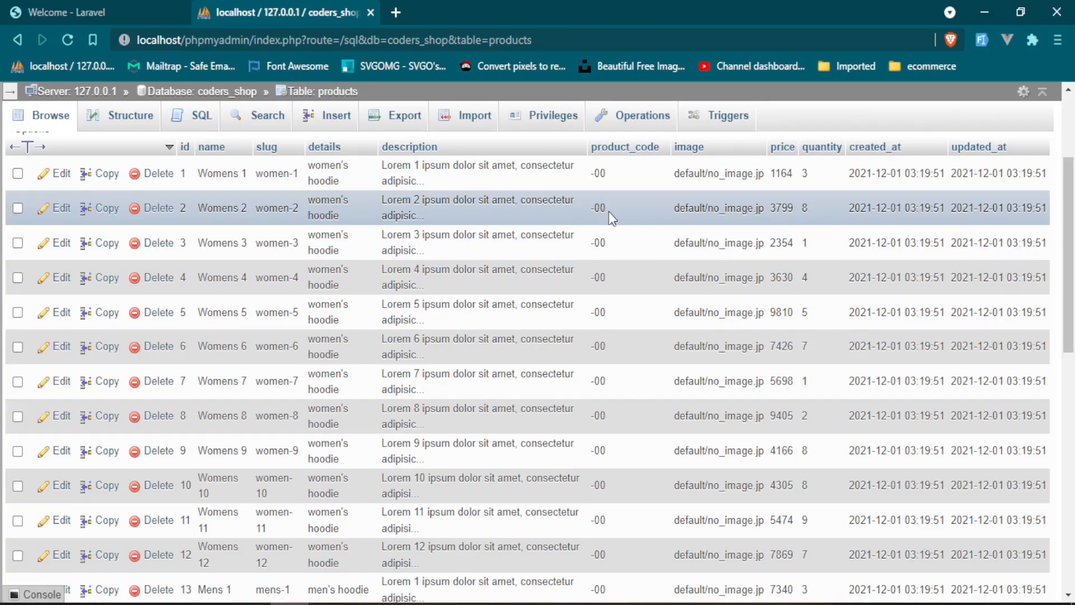
mouse_move(779, 173)
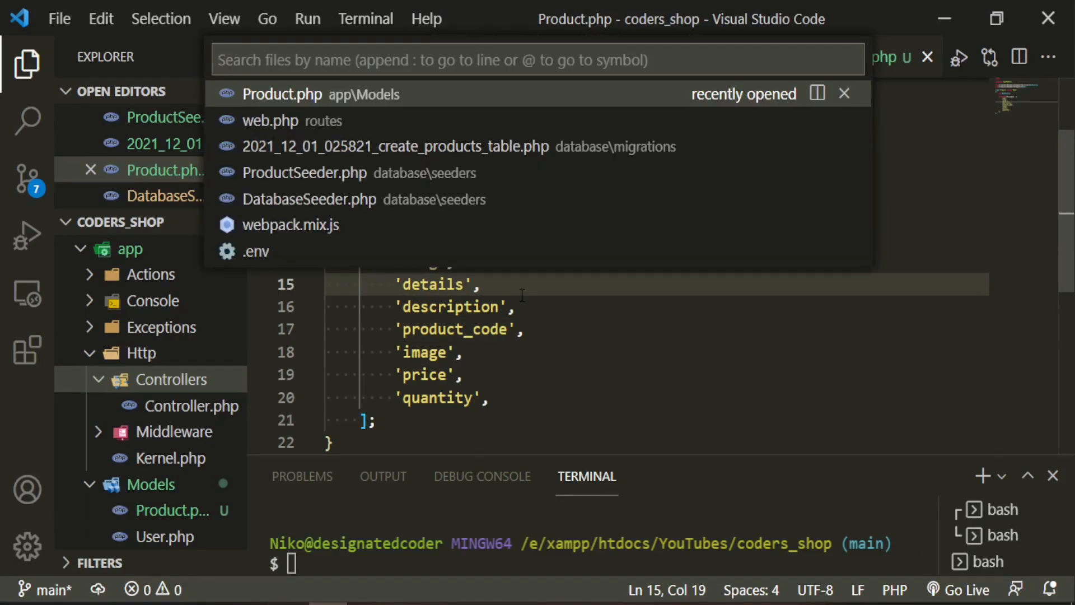
Run php artisan make:controller WelcomeController -r --model=Product in the integrated terminal.
left_click(270, 121)
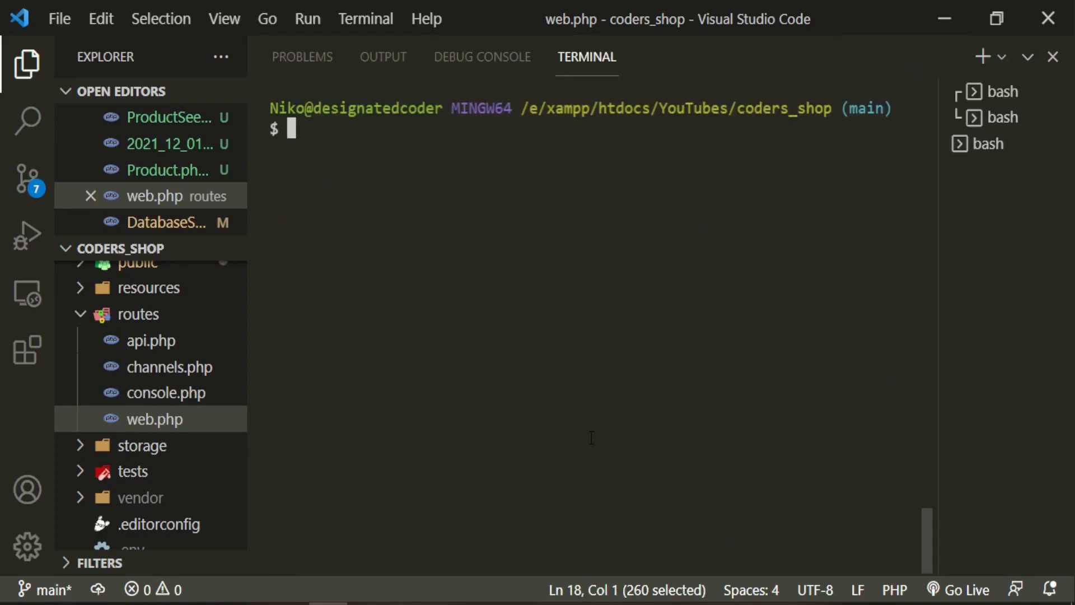
type("php artisan m")
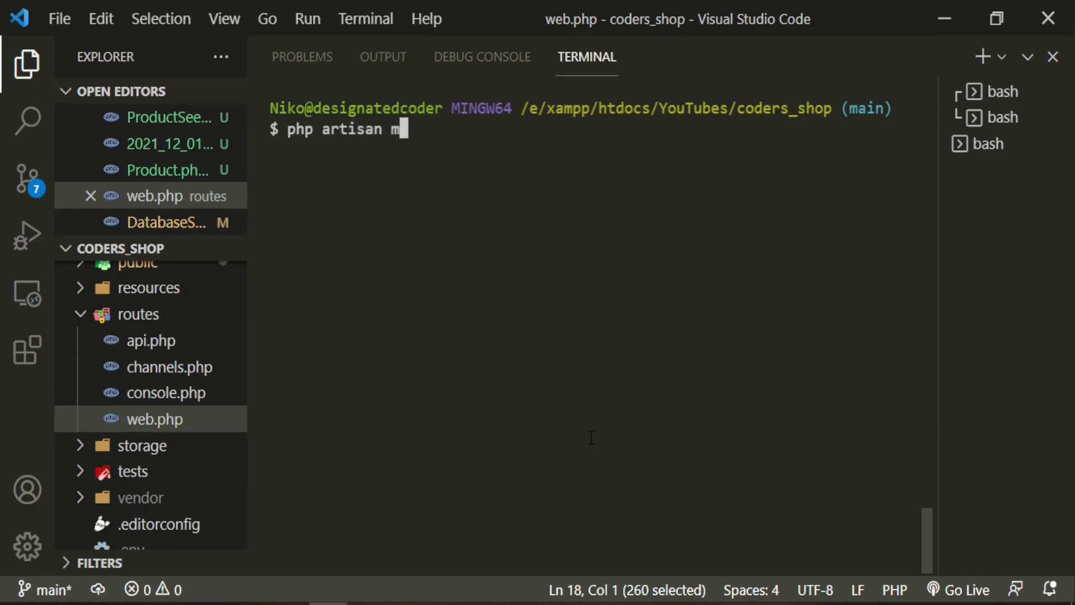
type("ake:controller WelcomeController -r")
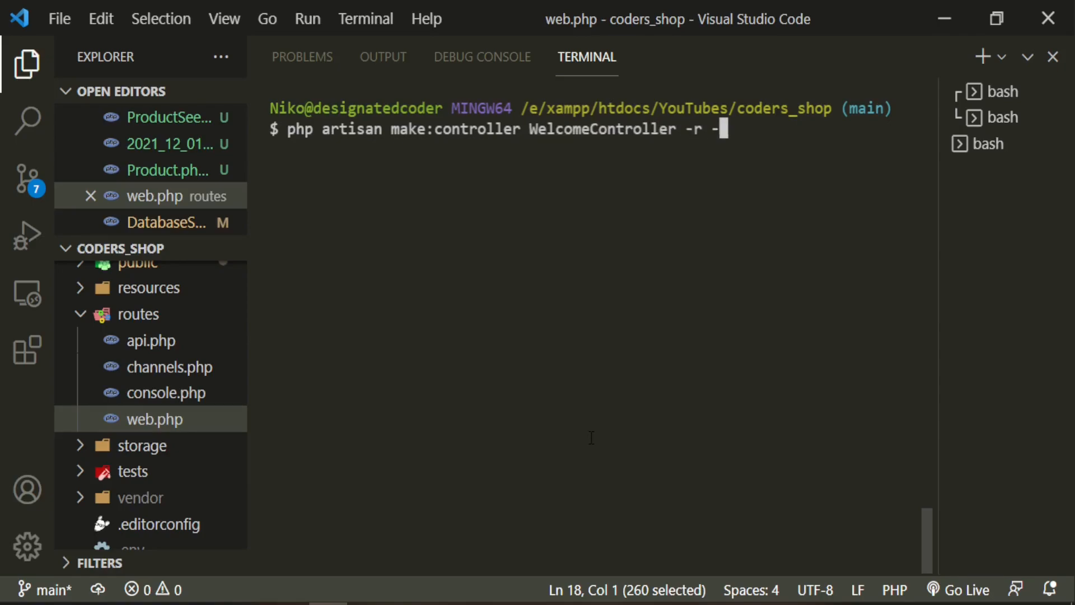
type("-model")
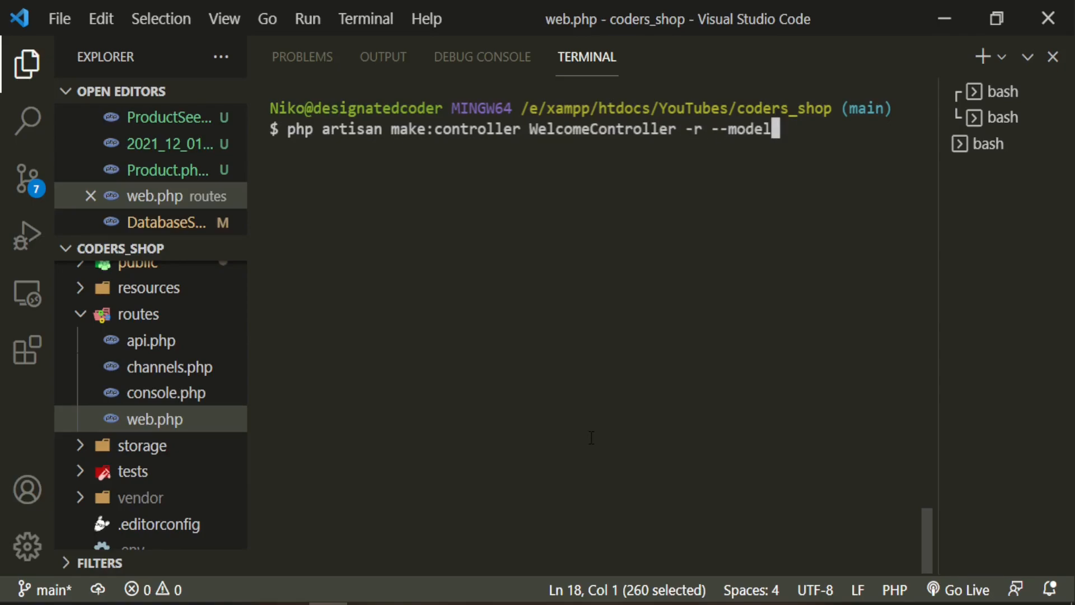
type("=Prod")
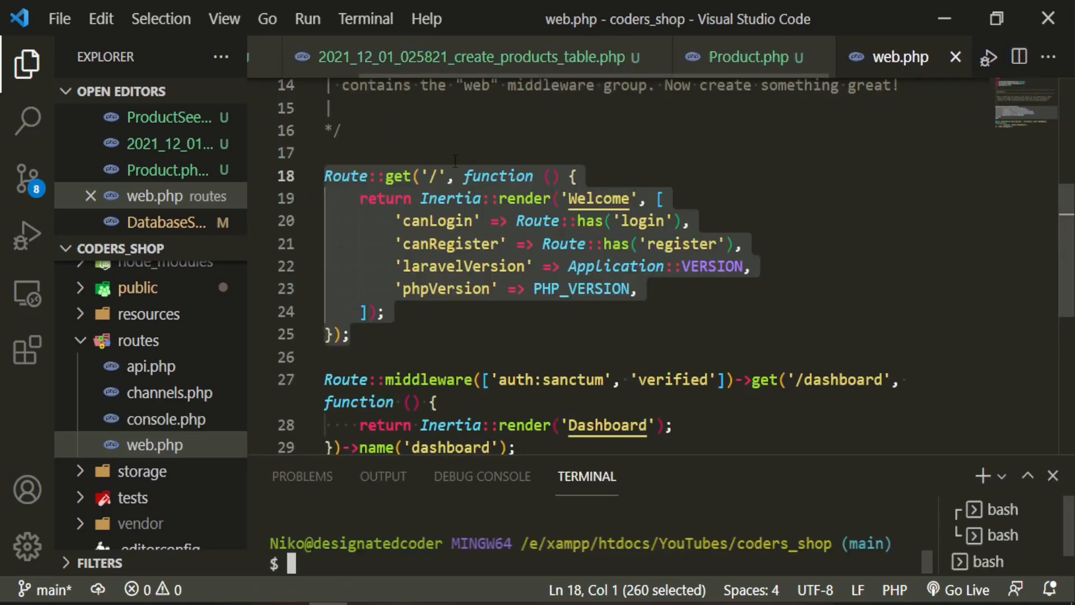
Comment out the old home route and add Route::get('/', [WelcomeController::class, 'index'])->name('welcome').
key("ctrl+/")
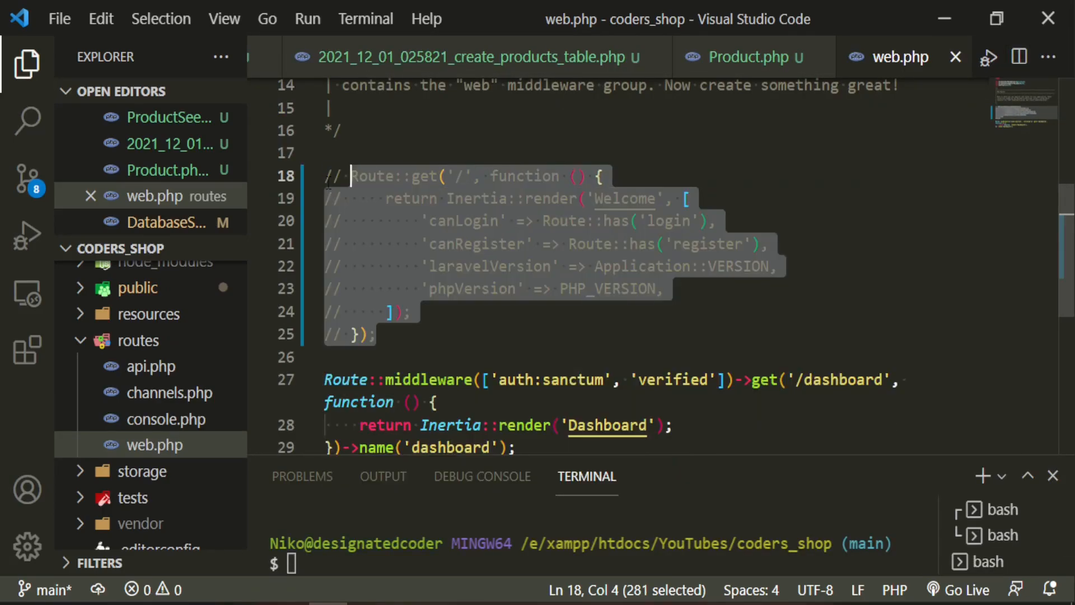
type("Route::get('/', [])")
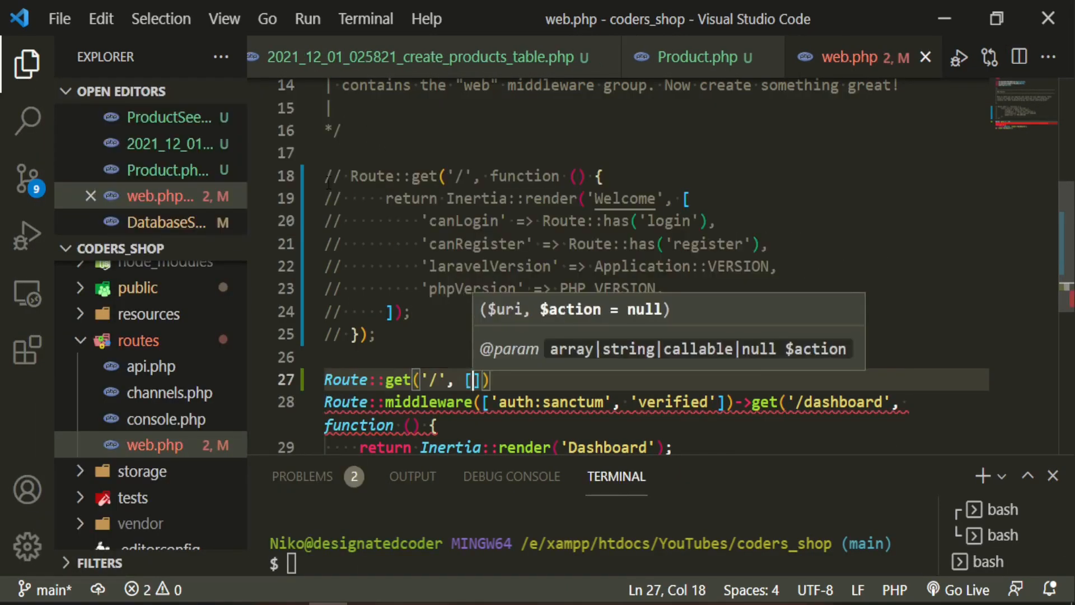
type("Wel")
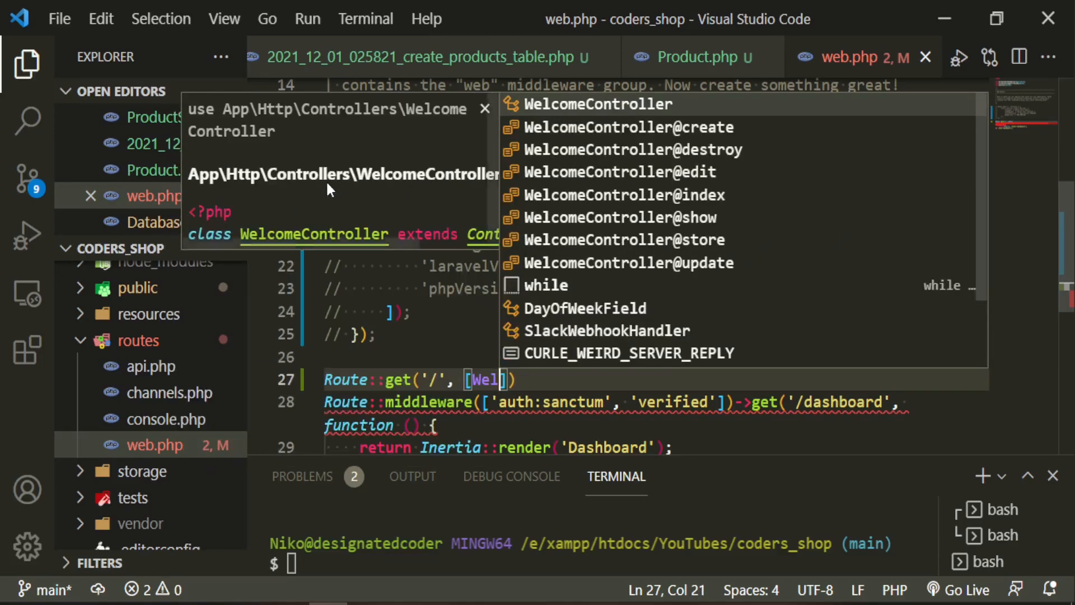
type("WelcomeController::clas")
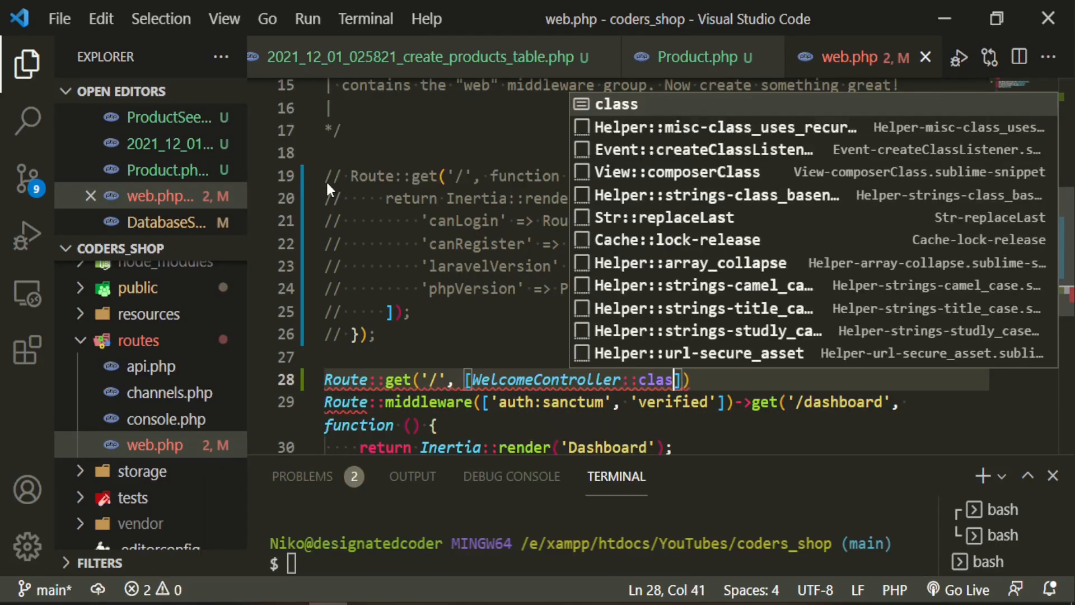
type(", 'index'")
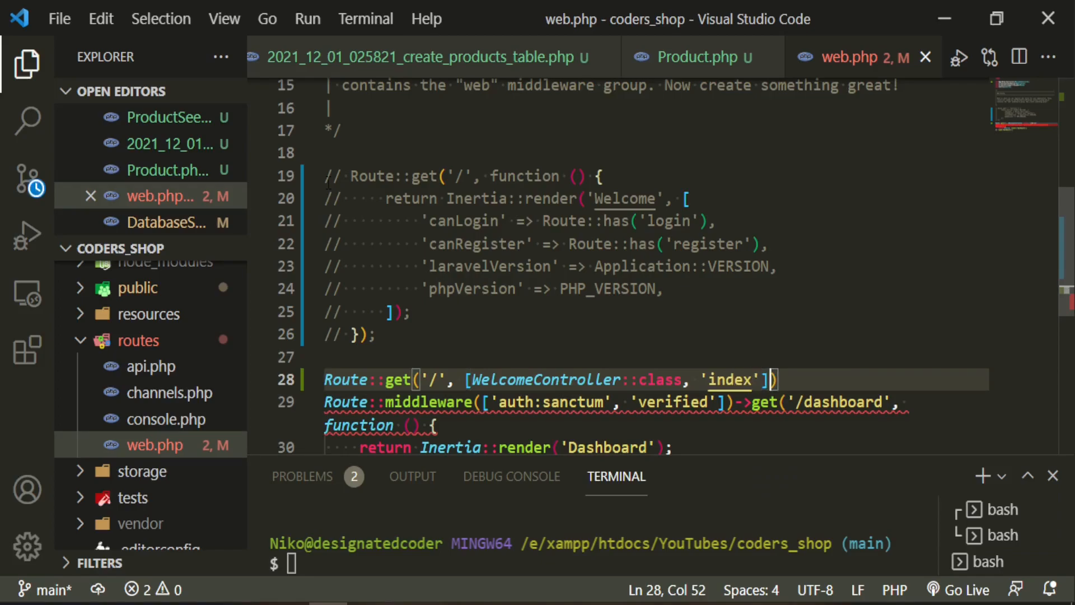
type("->name")
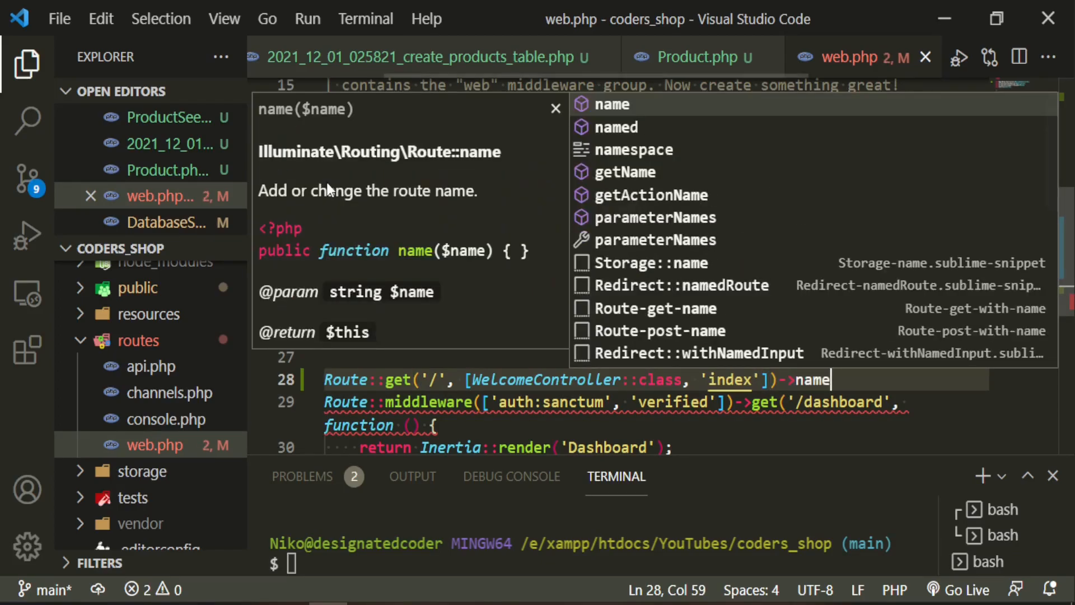
type("('welcome'")
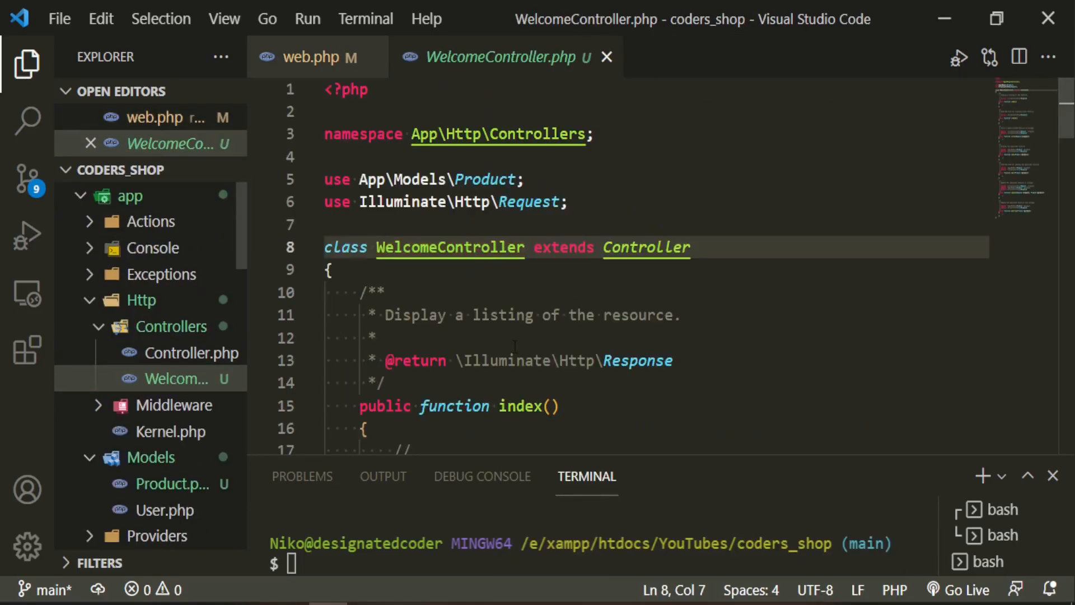
Make the controller's index method return Inertia::render('Welcome');.
scroll("down", 3)
type(" {")
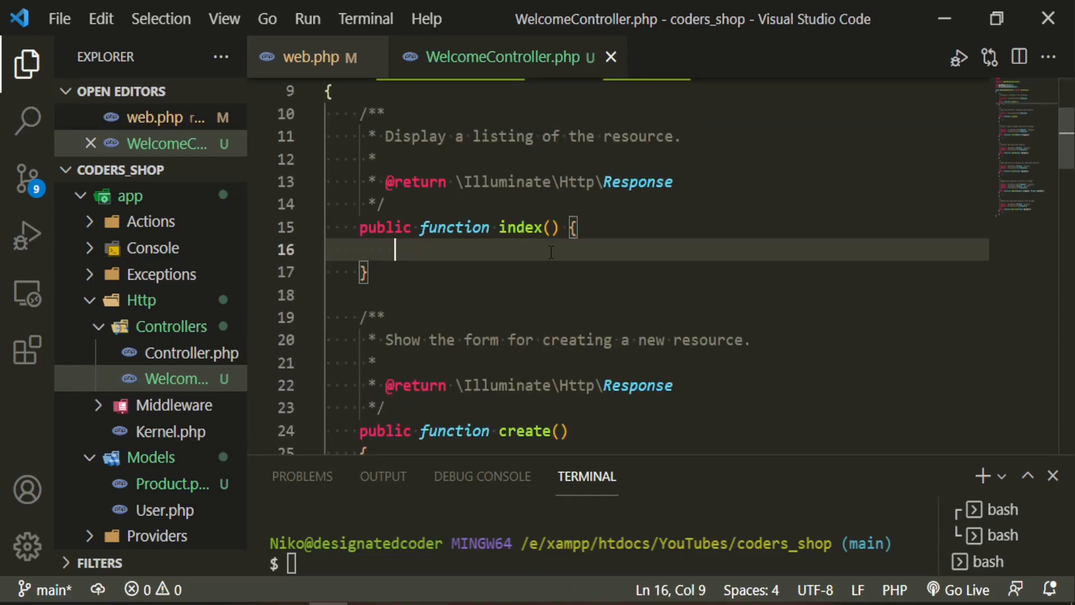
type("return Inertia::render('')")
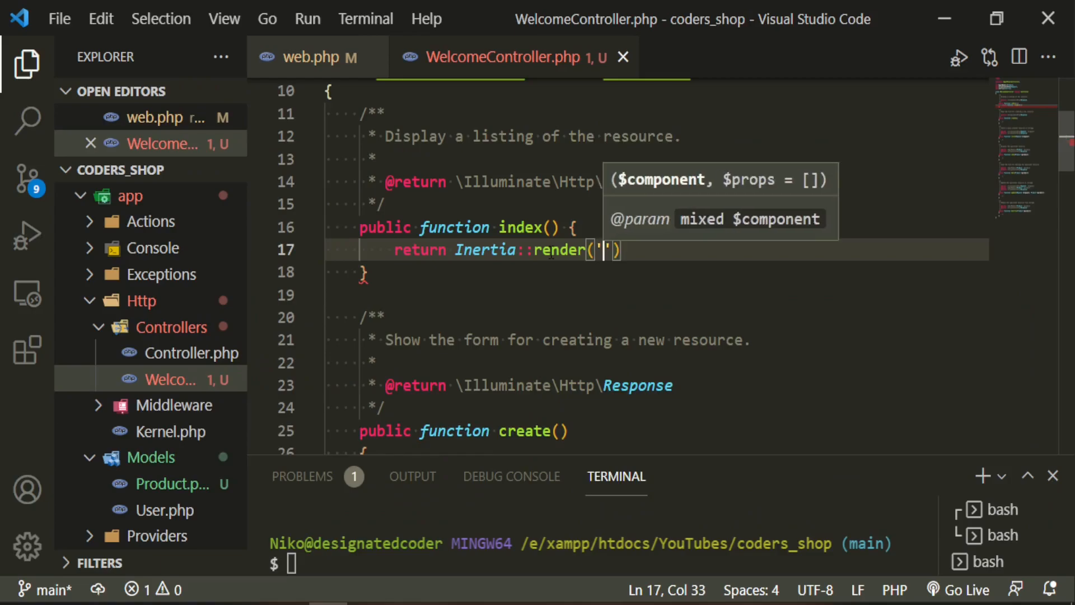
type("Welco")
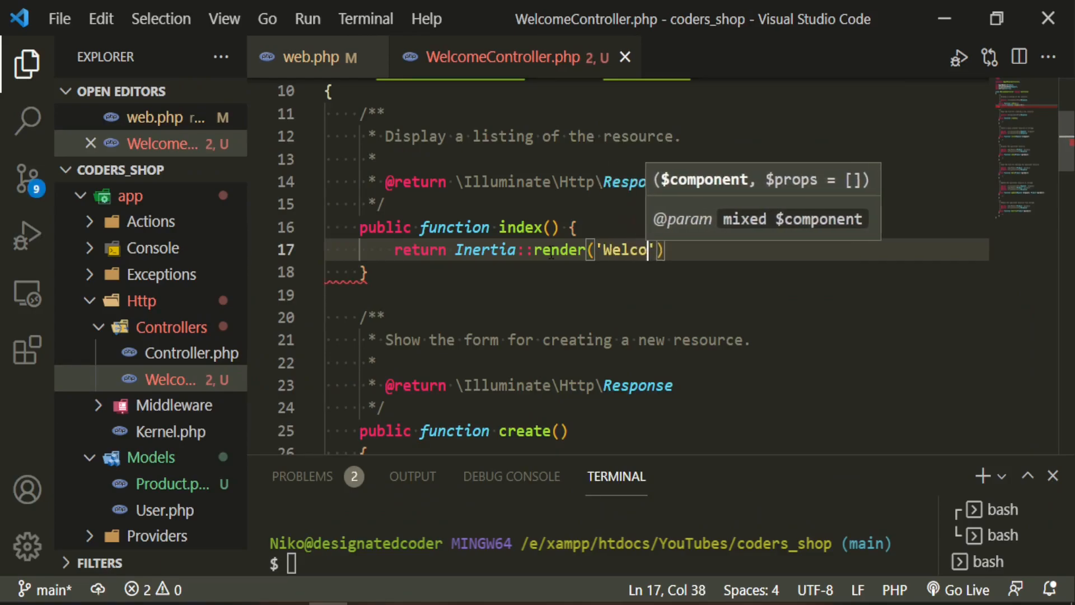
type("me');")
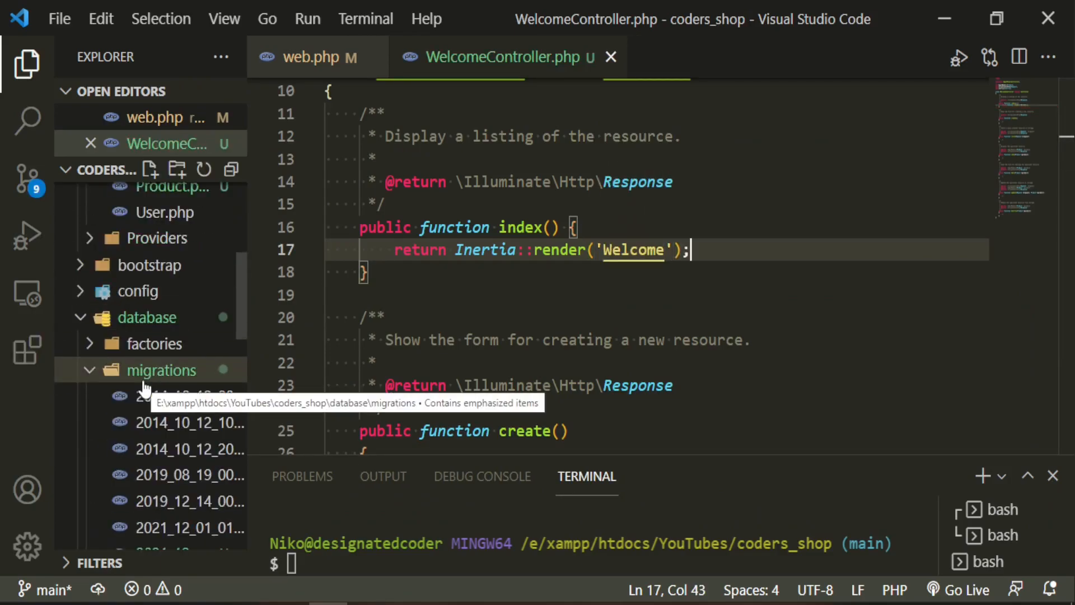
scroll("down", 3)
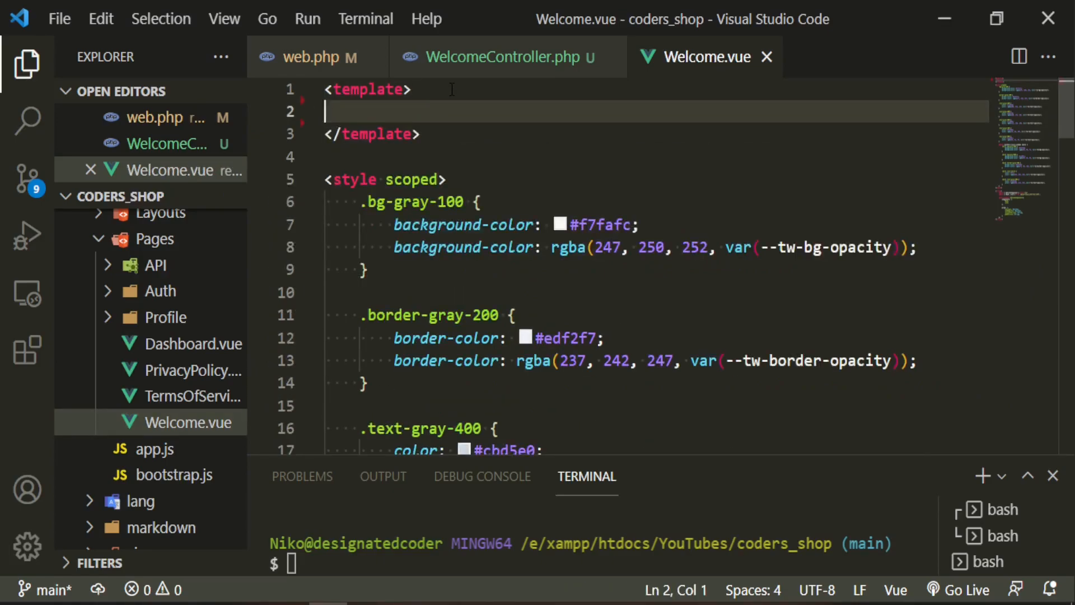
Output {{ products }} in Welcome.vue's template and pass 'products' => Product::all() in render().
type("{{ products }}")
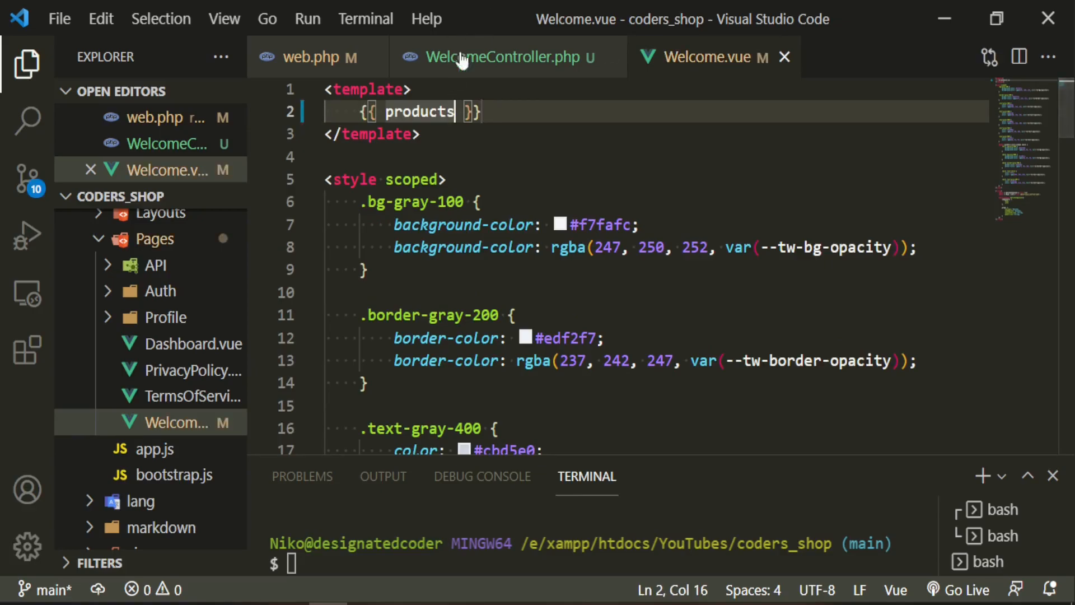
left_click(505, 57)
type("'prod")
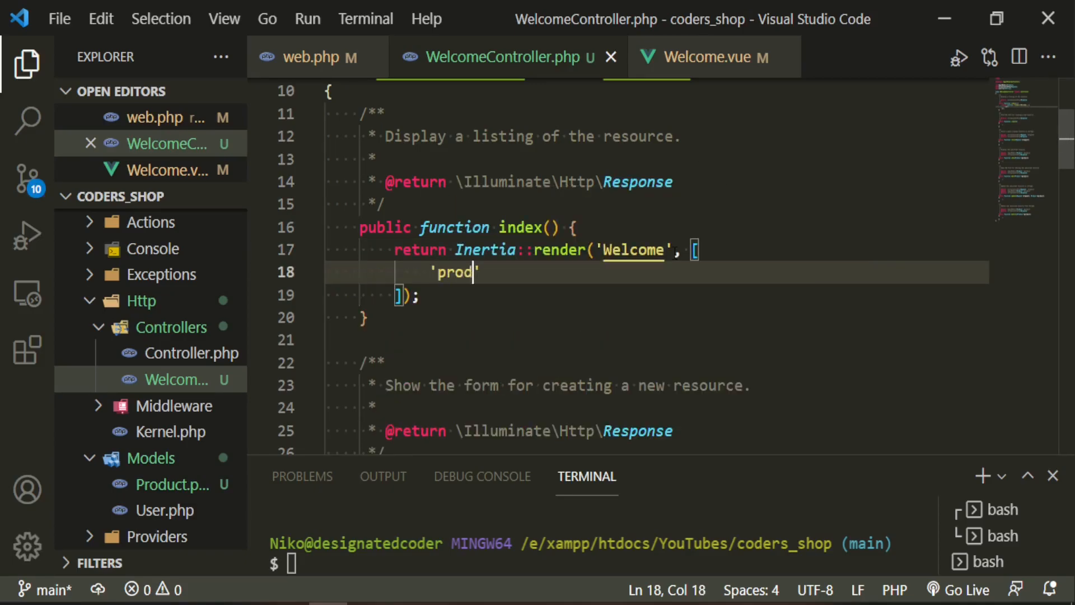
type("ucts' =>")
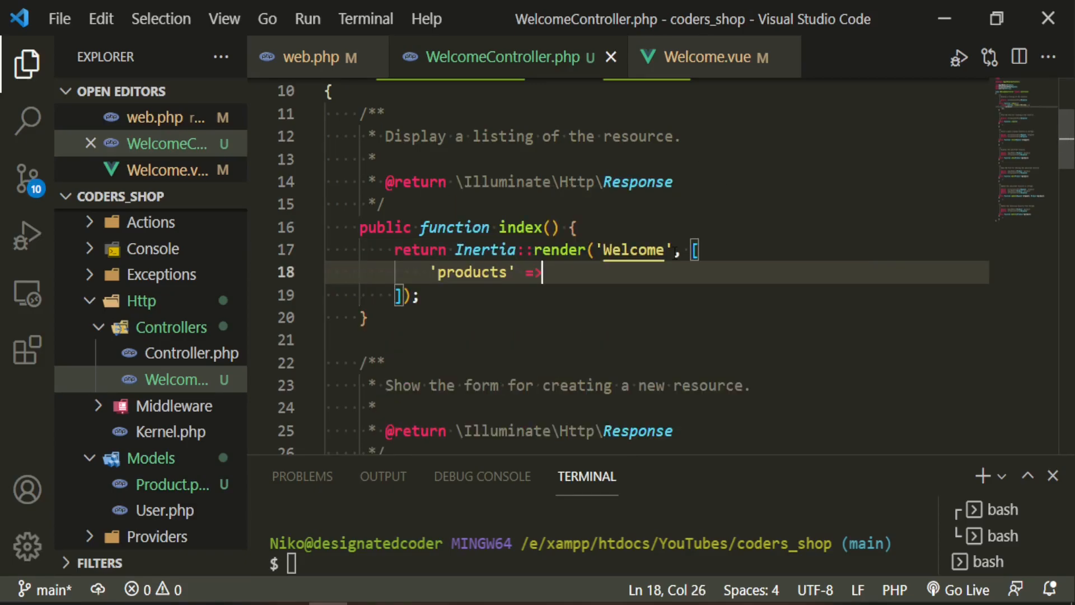
type("Product::all")
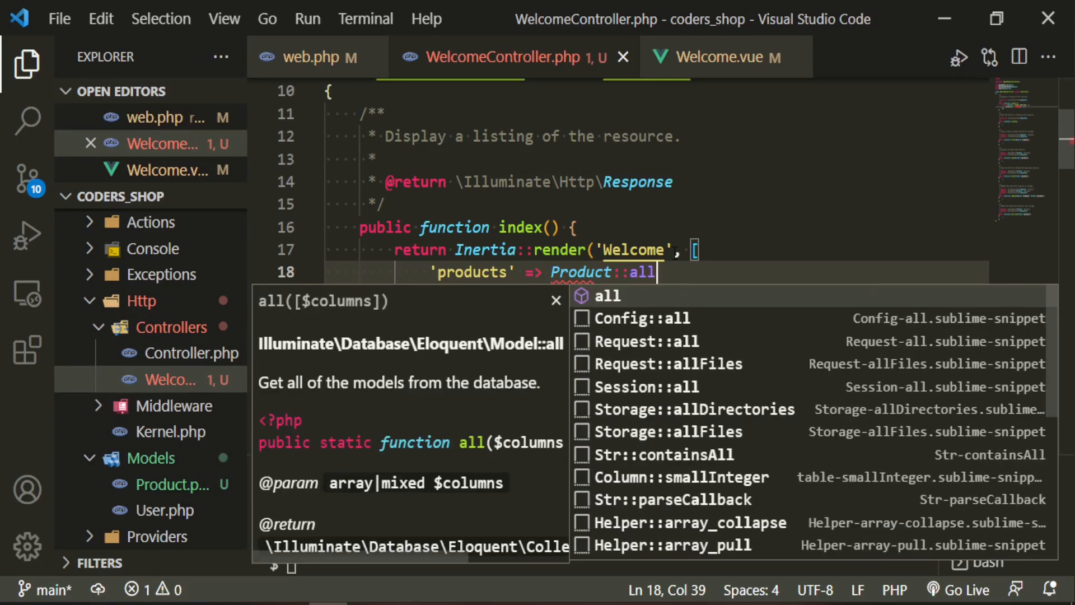
left_click(715, 57)
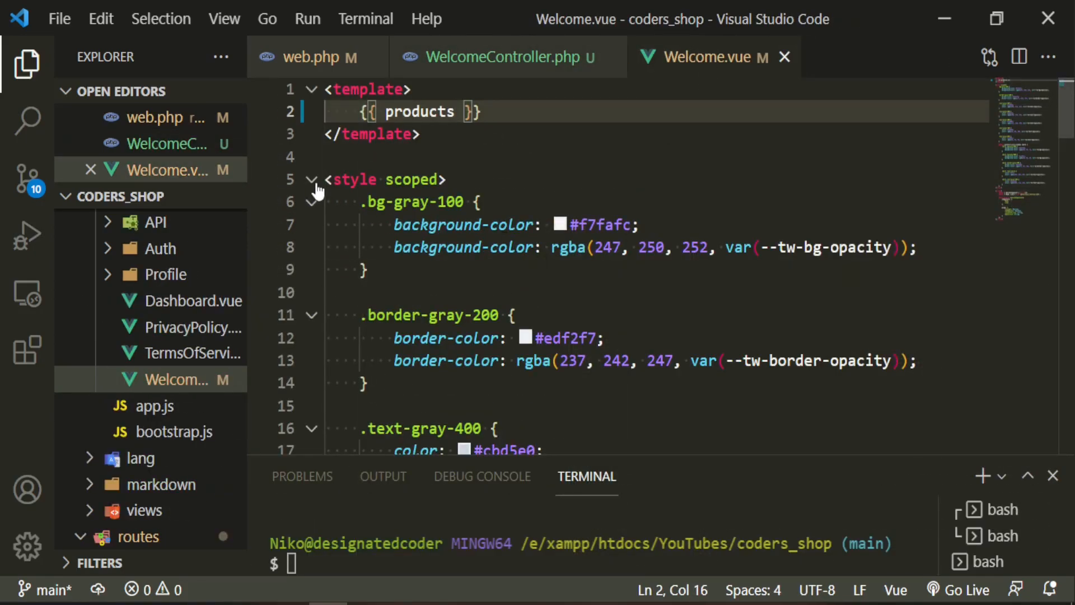
Add props: ['products'] inside defineComponent in Welcome.vue's script.
left_click(313, 179)
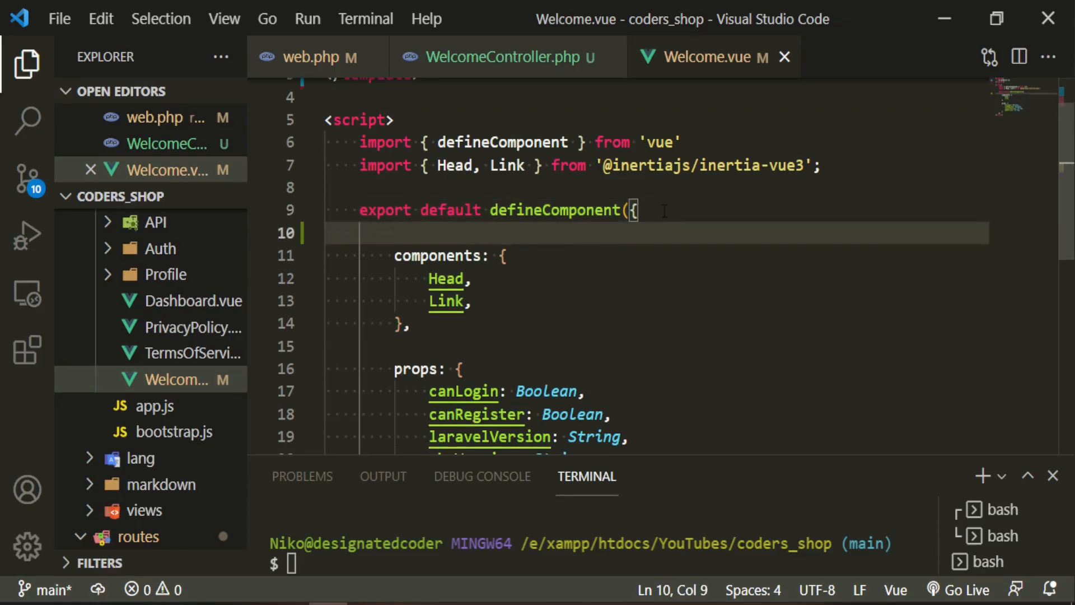
type("props: ['']")
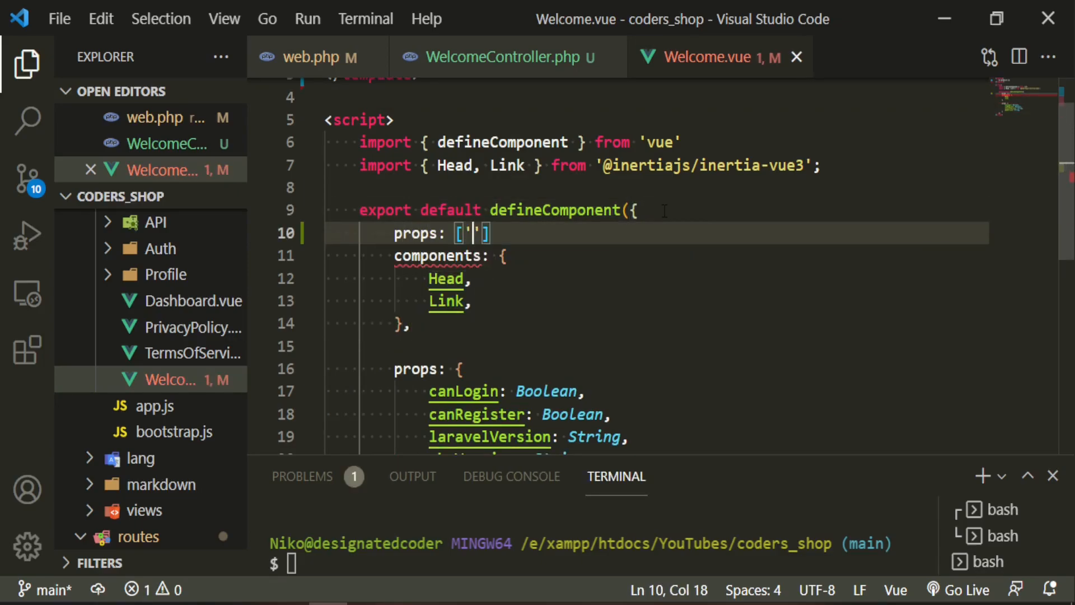
type("products")
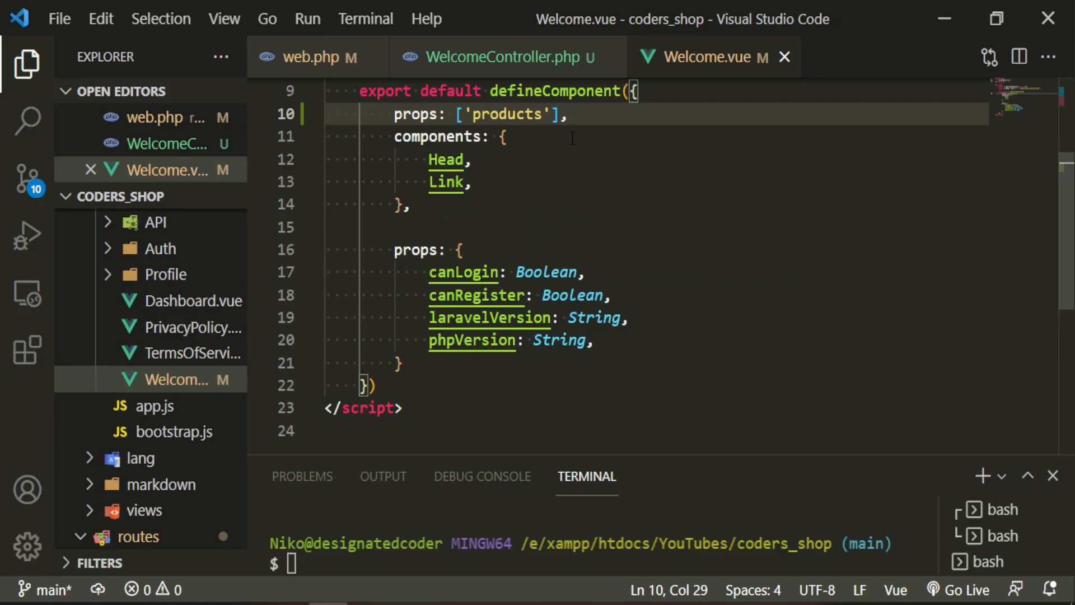